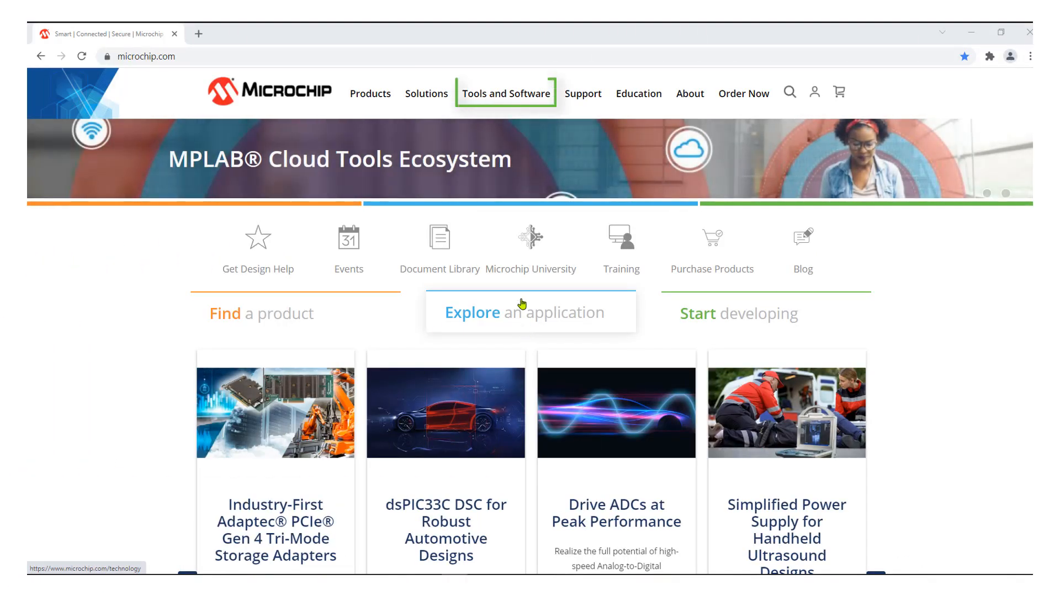
- Reach the MPLAB Xpress Cloud-Based IDE page via Tools and Software and sign in with the myMicrochip account
click(505, 93)
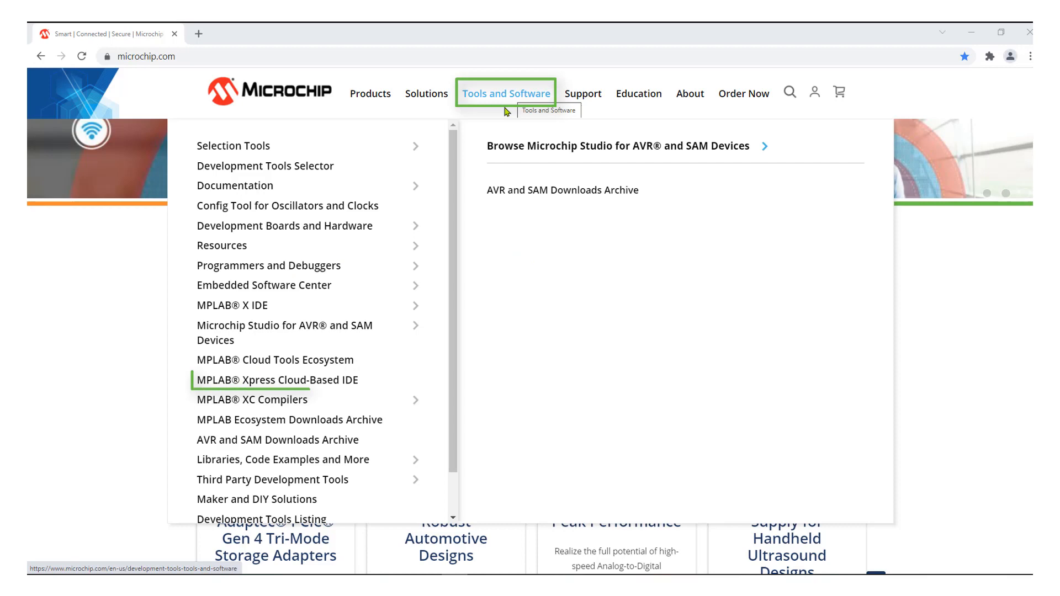
click(276, 379)
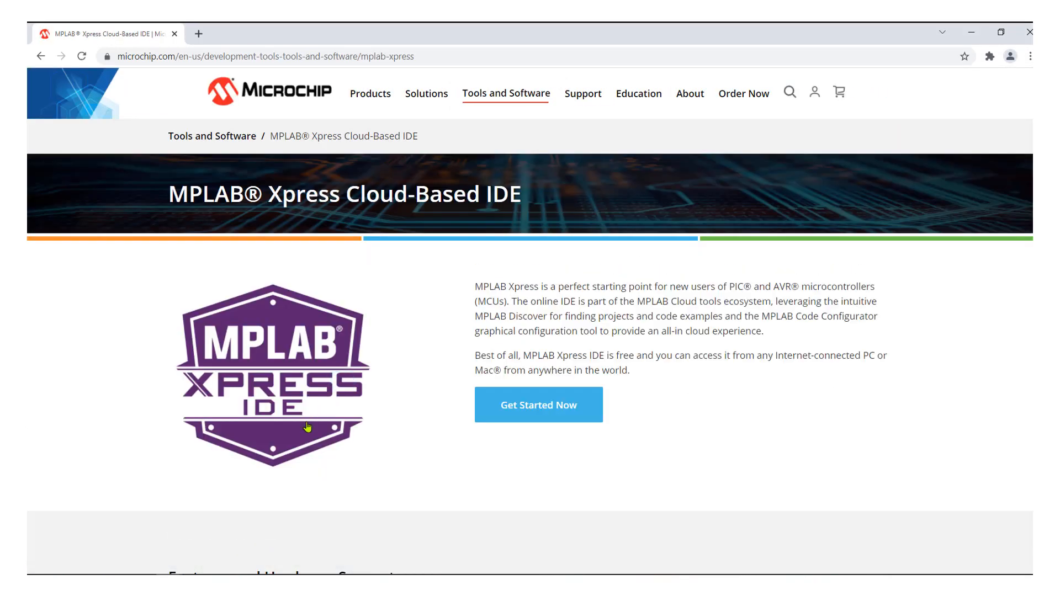
click(538, 404)
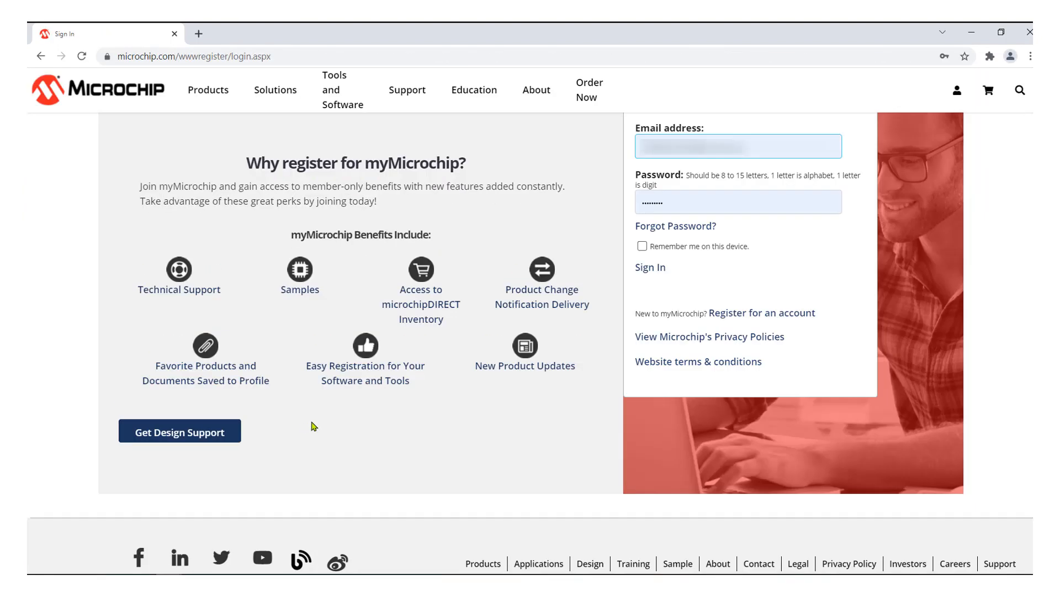
mouse_move(760, 313)
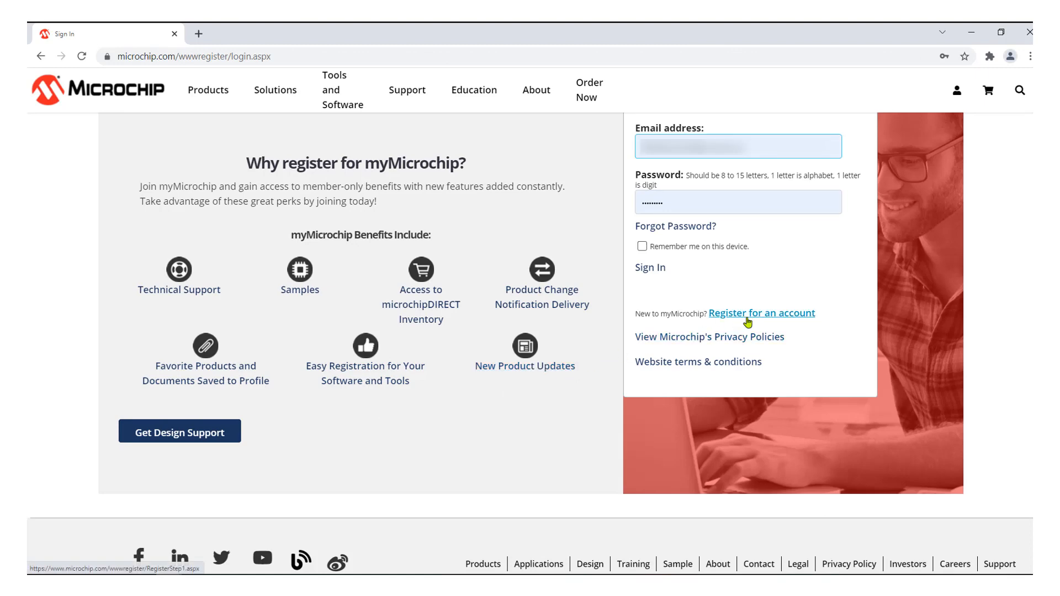
mouse_move(650, 268)
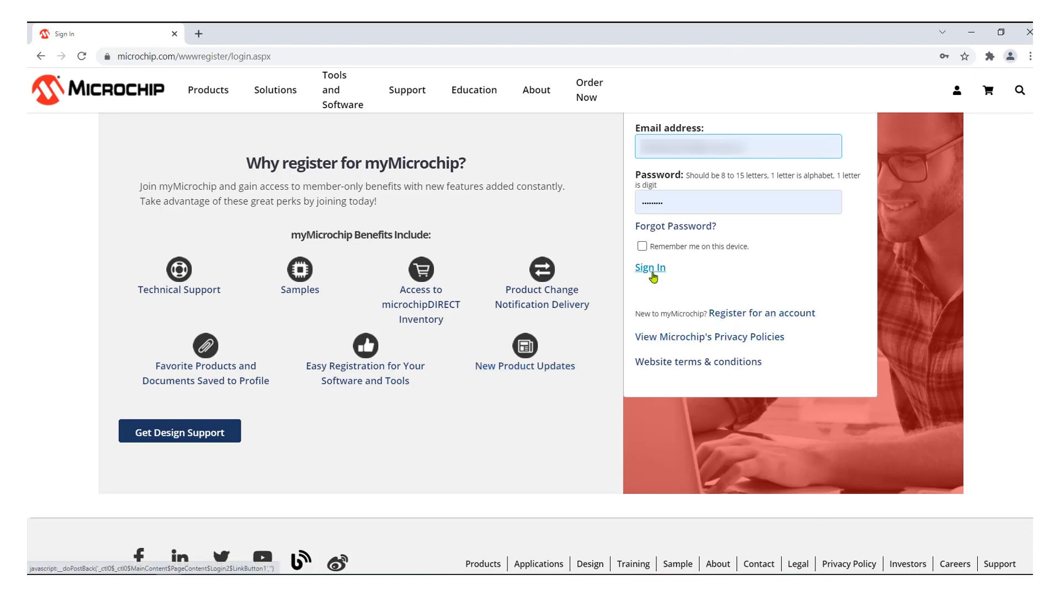
click(649, 267)
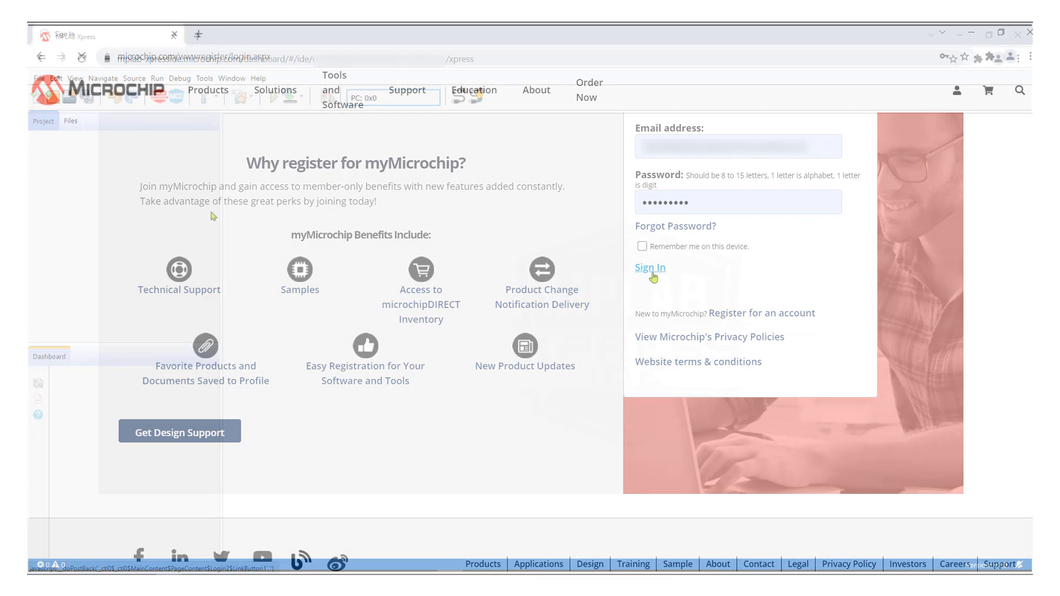
- Filter MPLAB Discover's IDE examples by the 'melody' tag, leaving 61 Melody examples
click(648, 267)
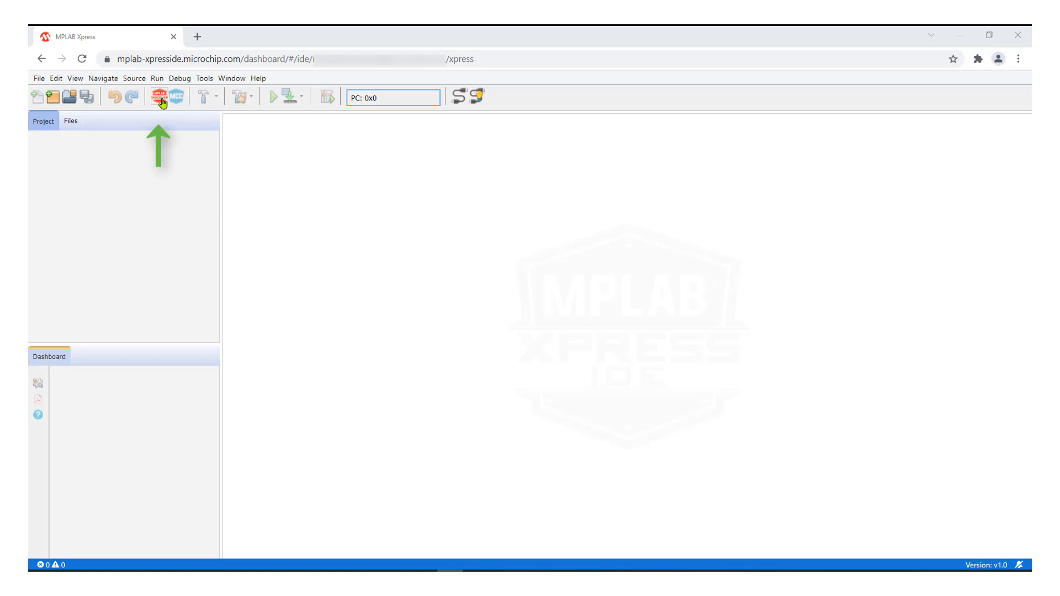
mouse_move(162, 96)
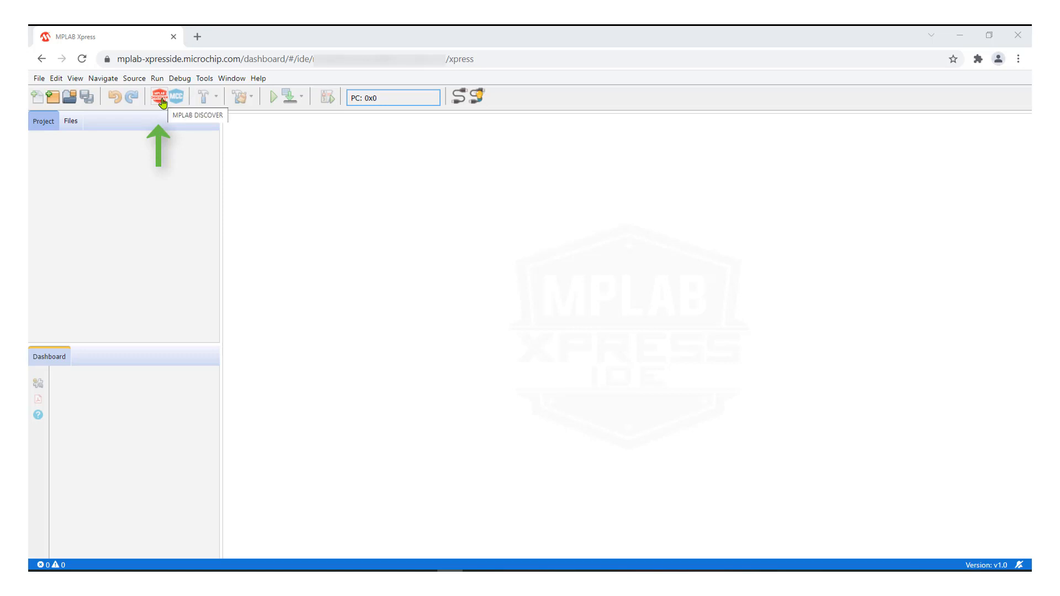
click(160, 96)
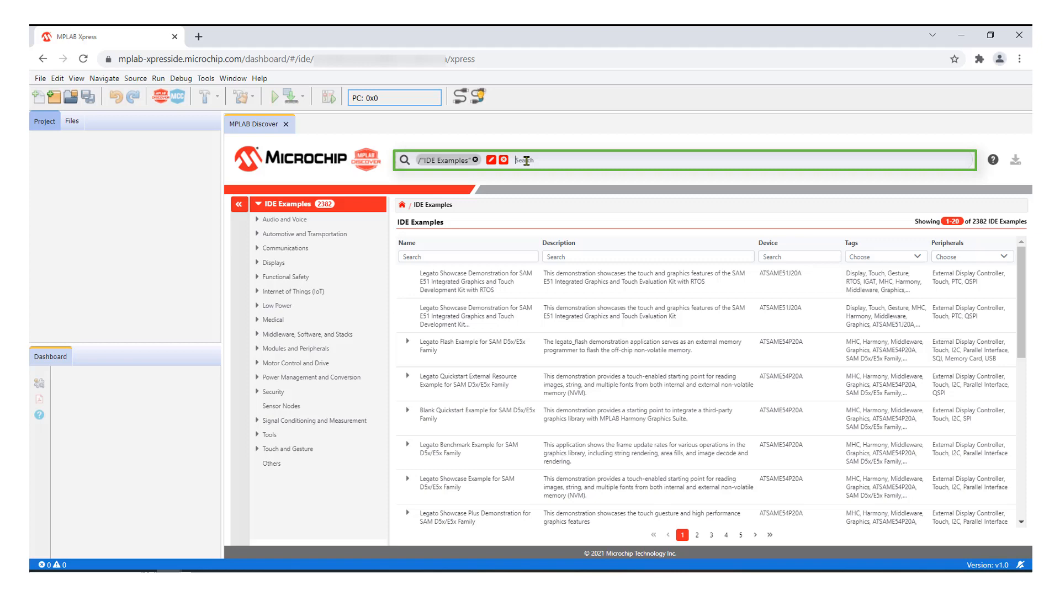
text(melody)
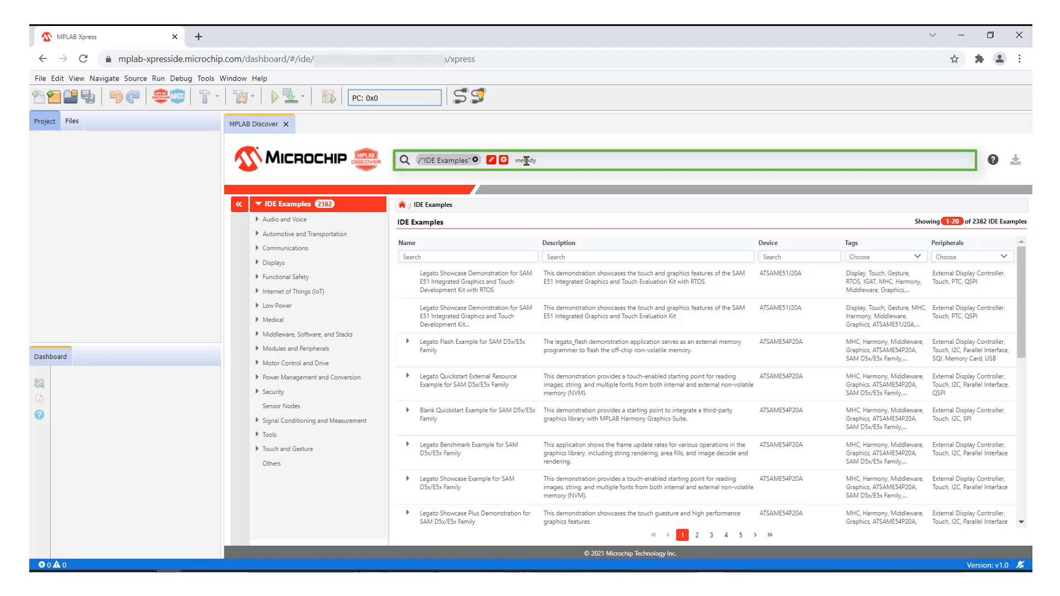
key(Return)
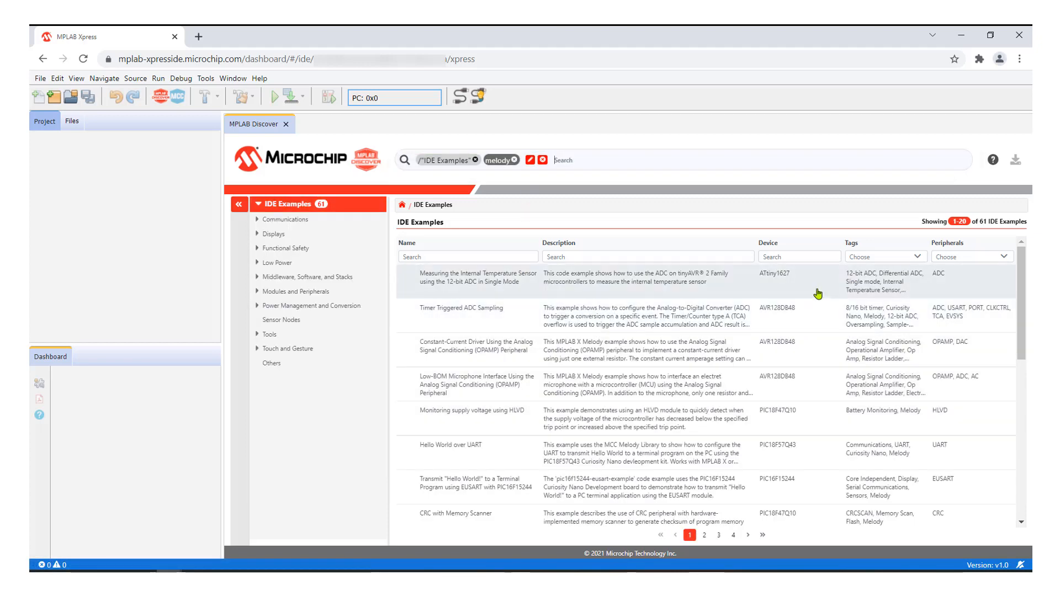
- Filter devices by 'db' and open Timer Triggered ADC Sampling with Xpress, replacing the sandbox project
scroll(down, 3)
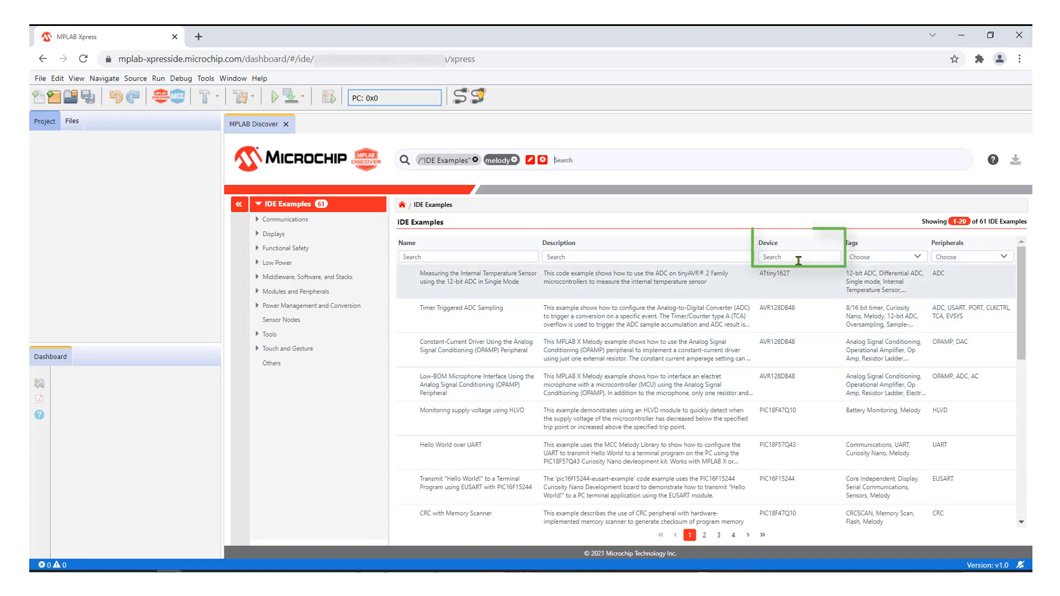
text(db)
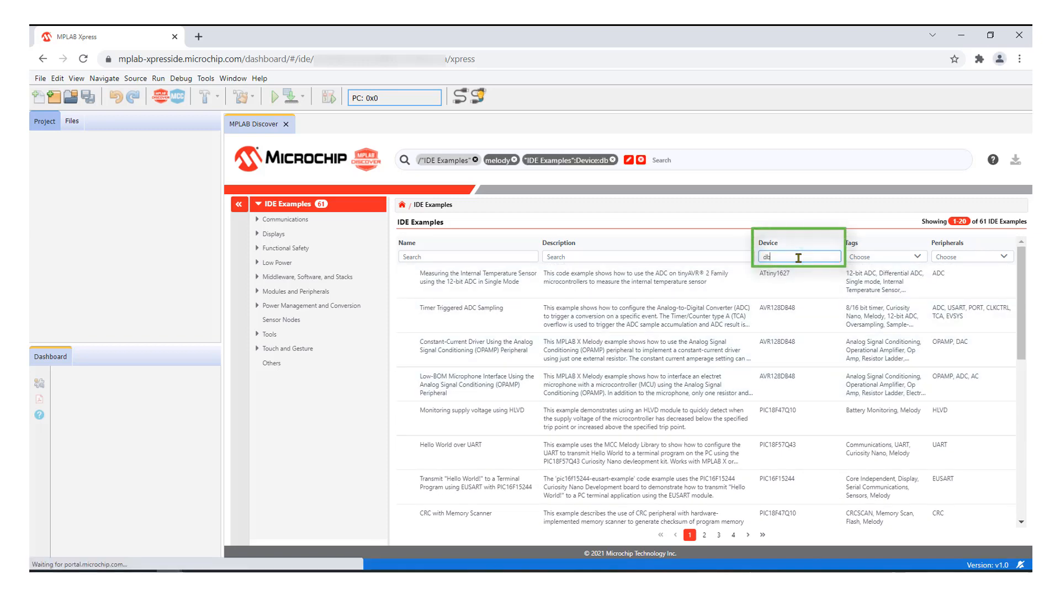
text(db)
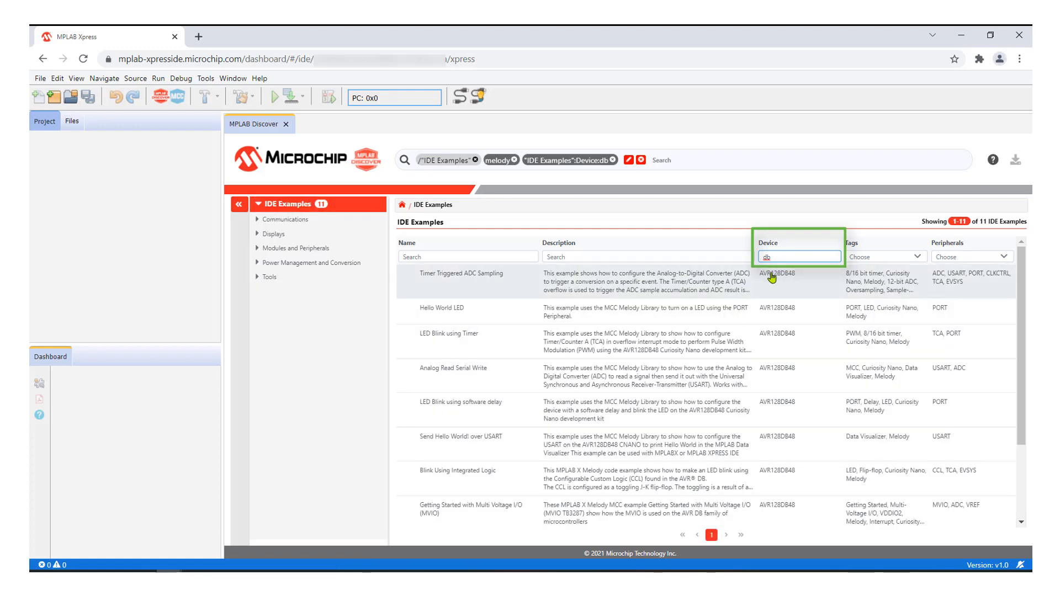
mouse_move(776, 277)
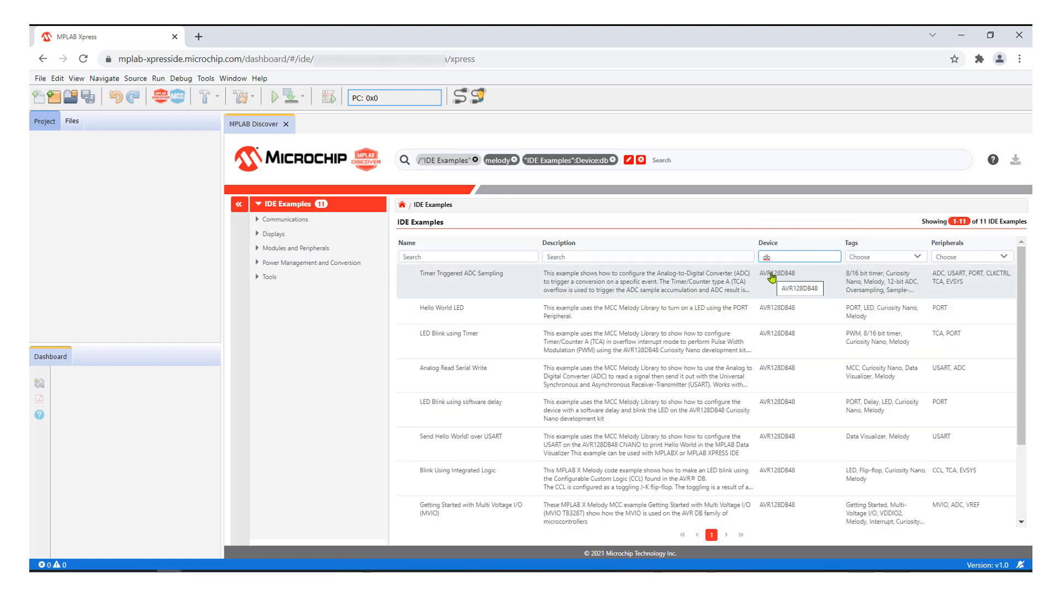
click(462, 272)
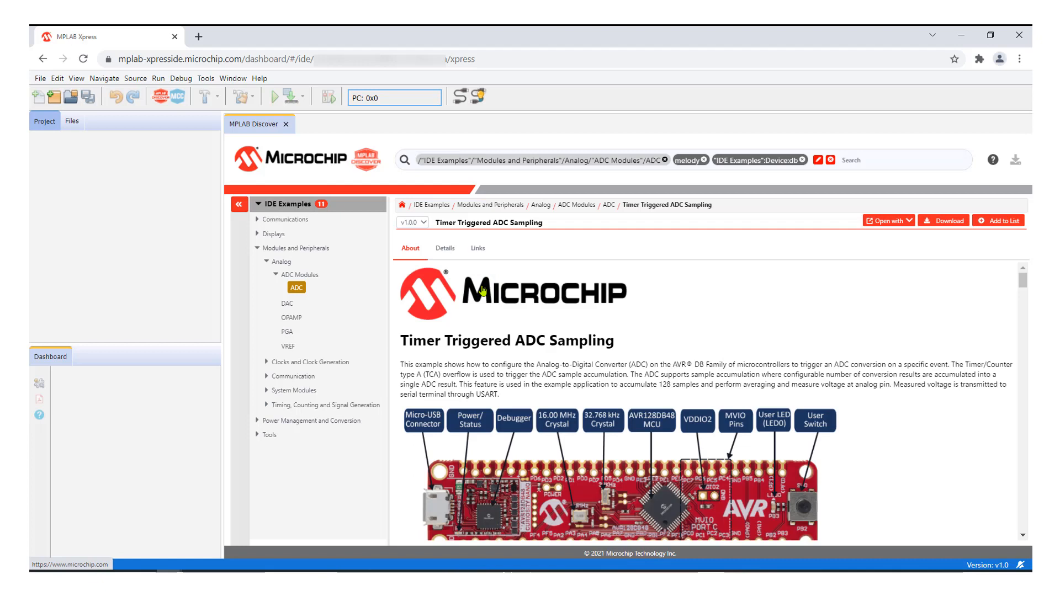
scroll(down, 3)
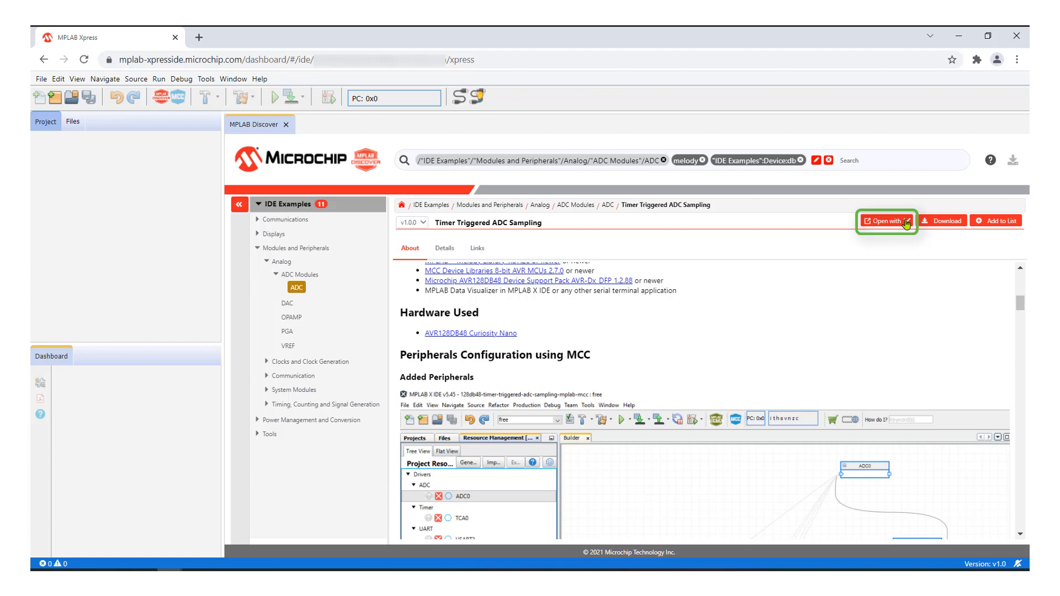
click(886, 221)
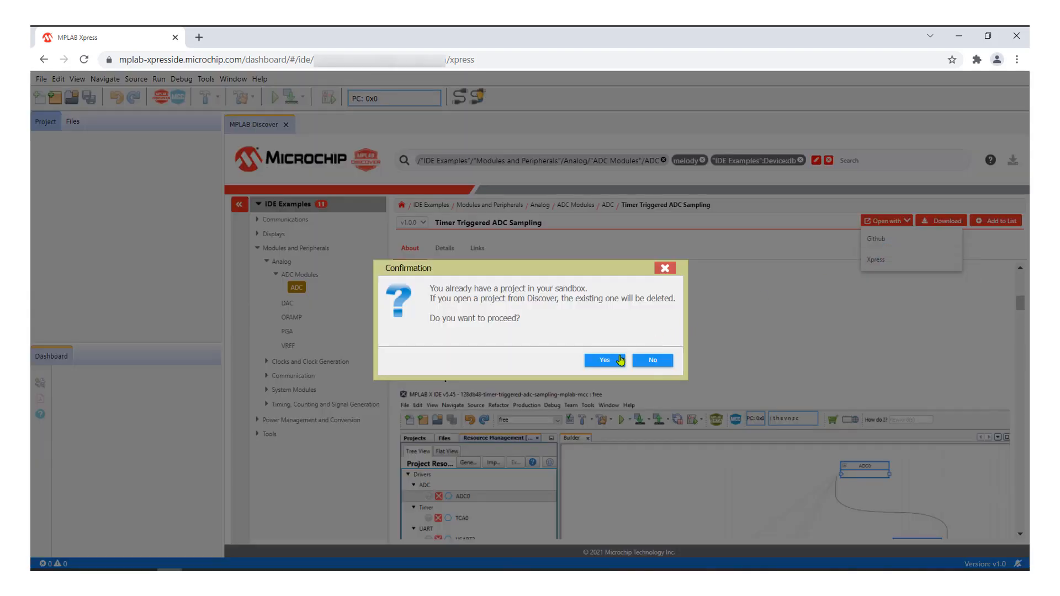
click(603, 360)
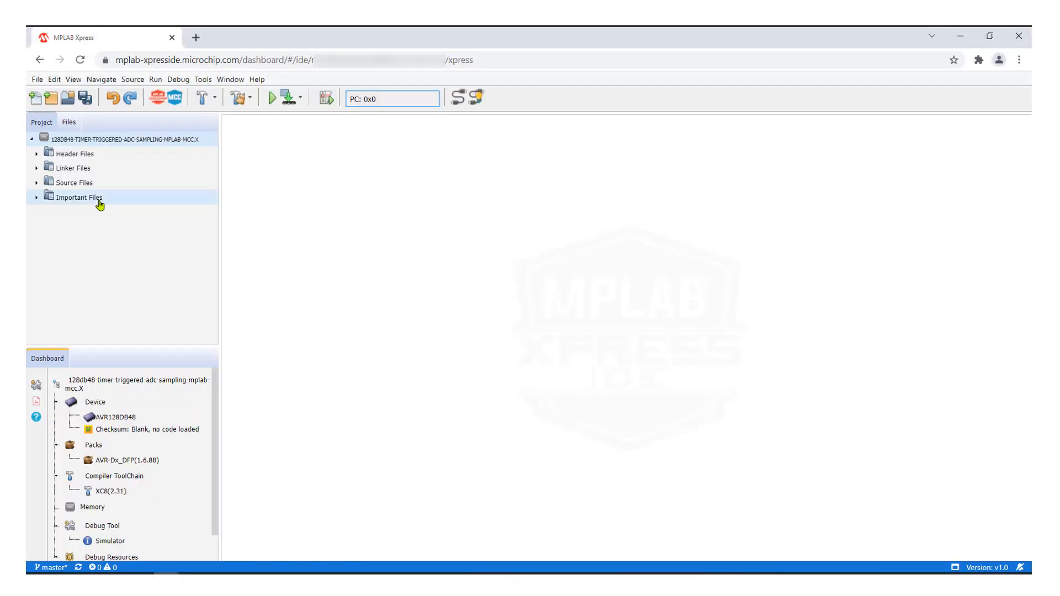
- Expand the Header, MCC Generated and Source folders and view evsys.c from peripherals/src
click(76, 153)
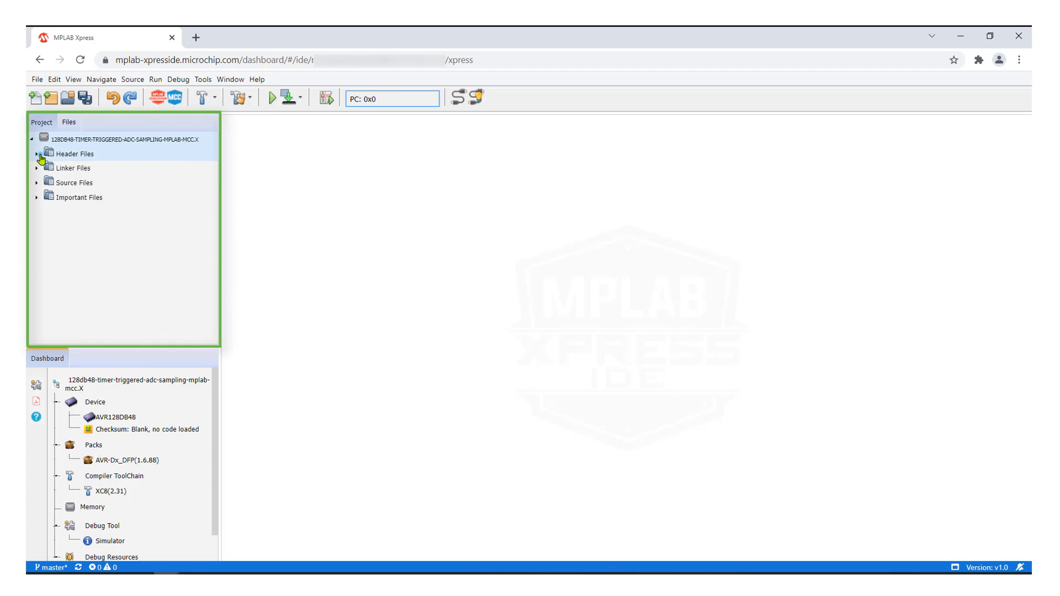
click(37, 153)
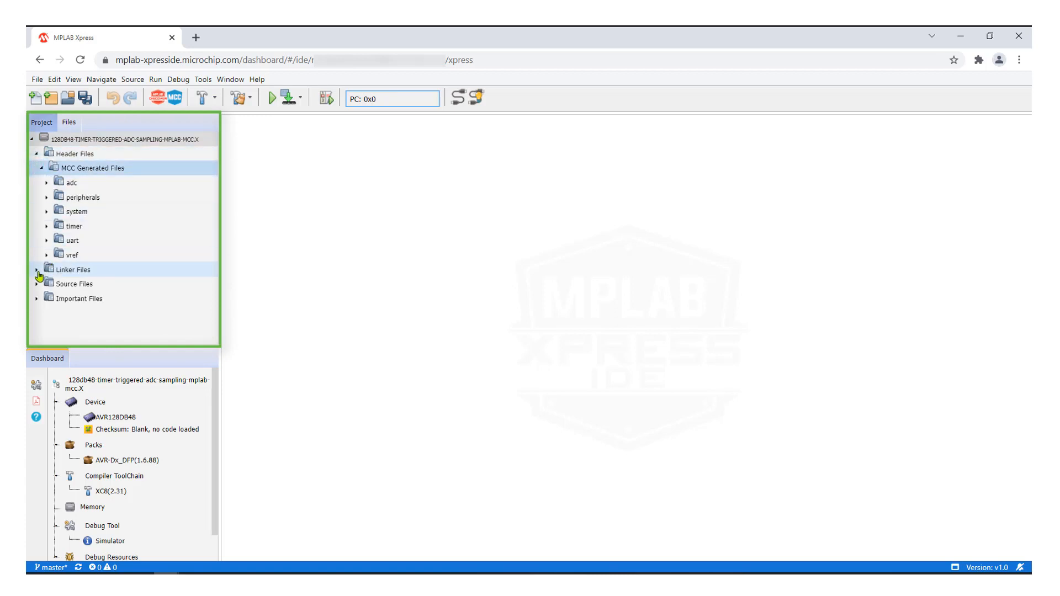
click(36, 284)
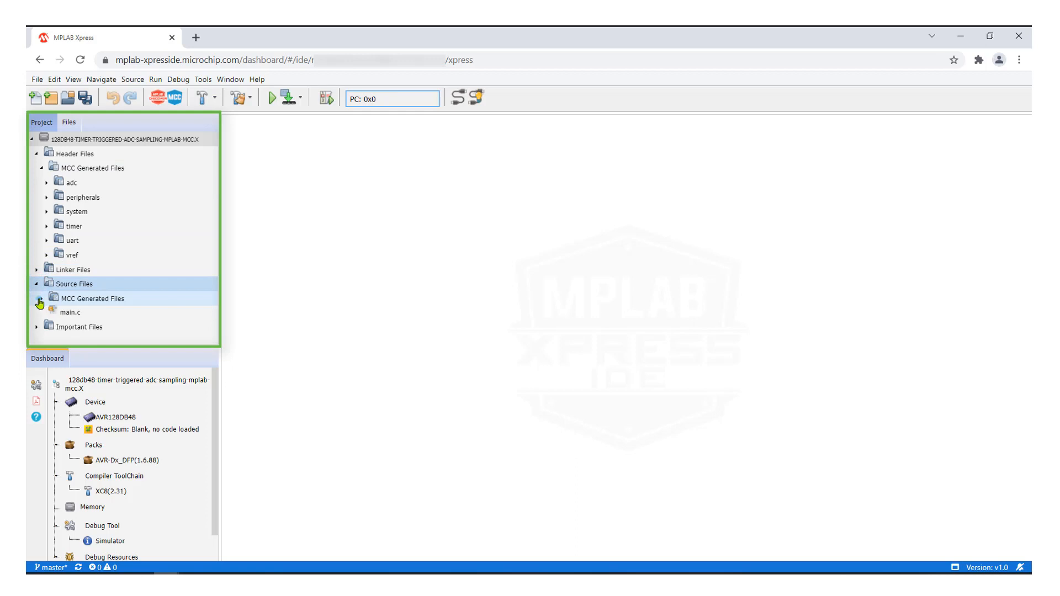
click(38, 298)
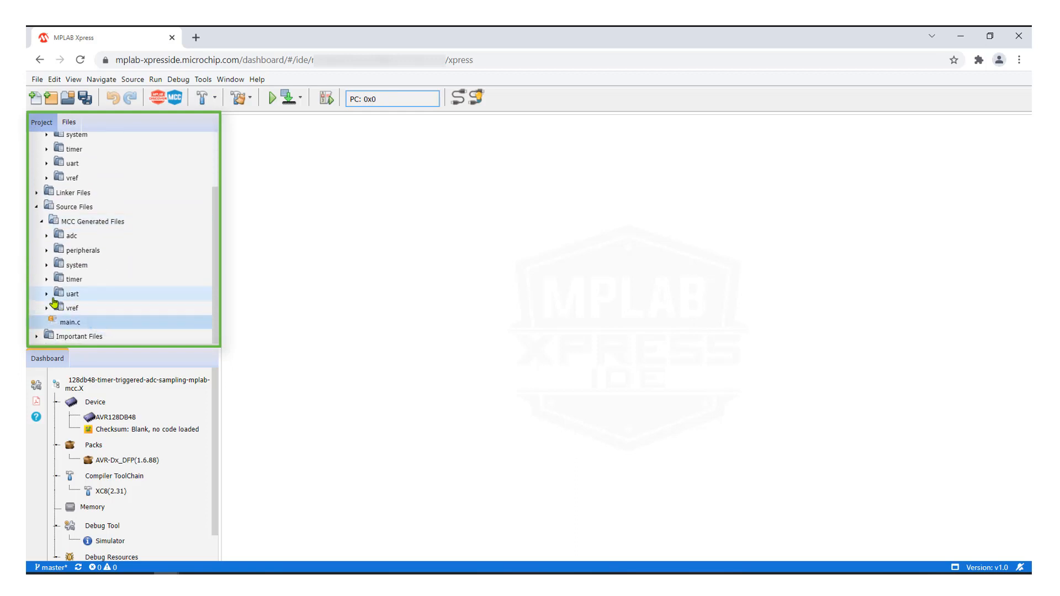
double_click(86, 322)
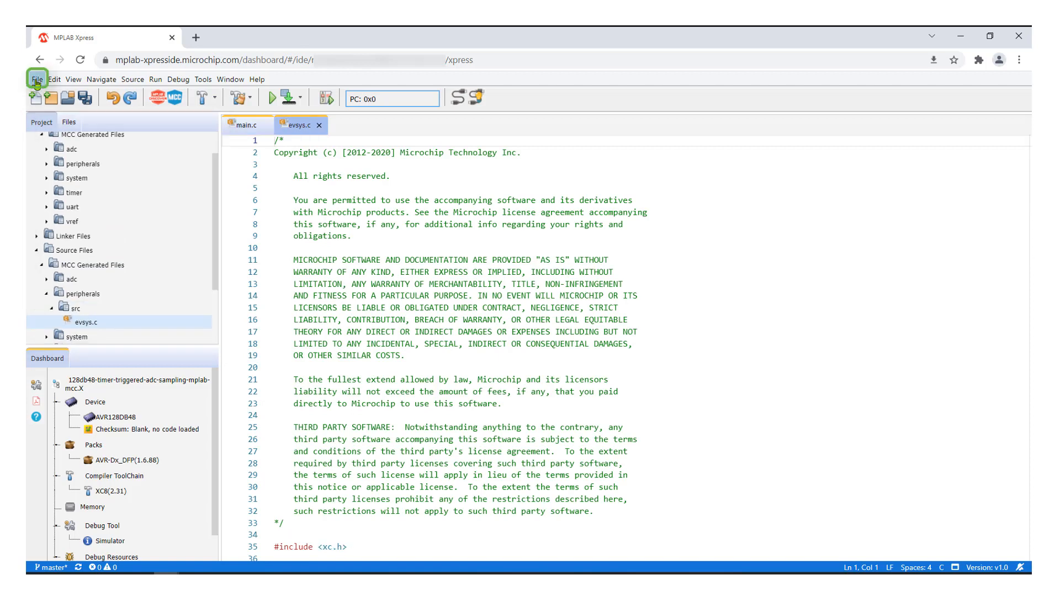
- Export the .X project as a Compressed (zipped) Folder saved to Downloads
click(37, 79)
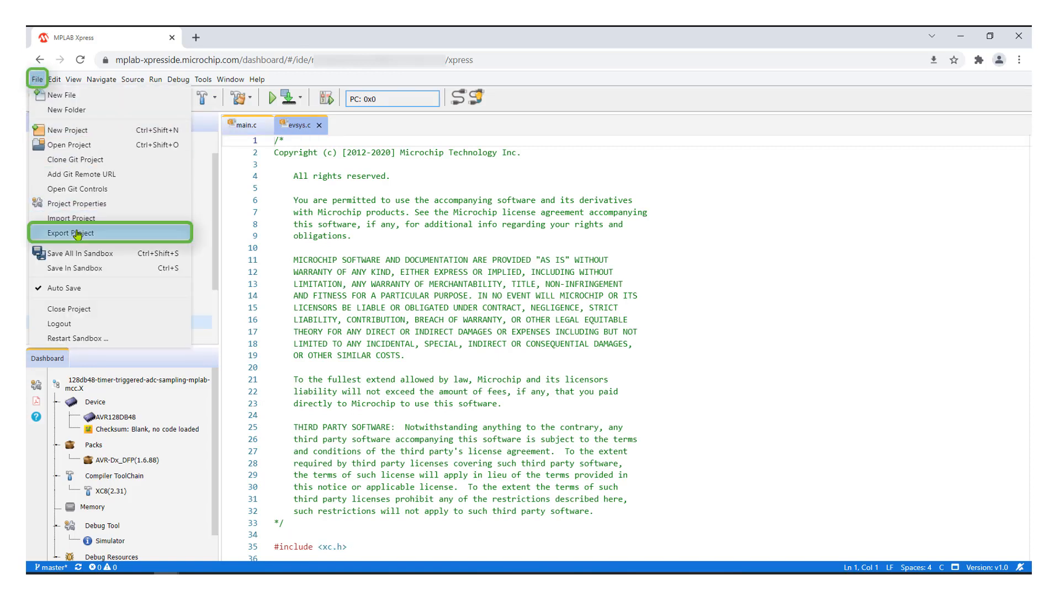
click(70, 233)
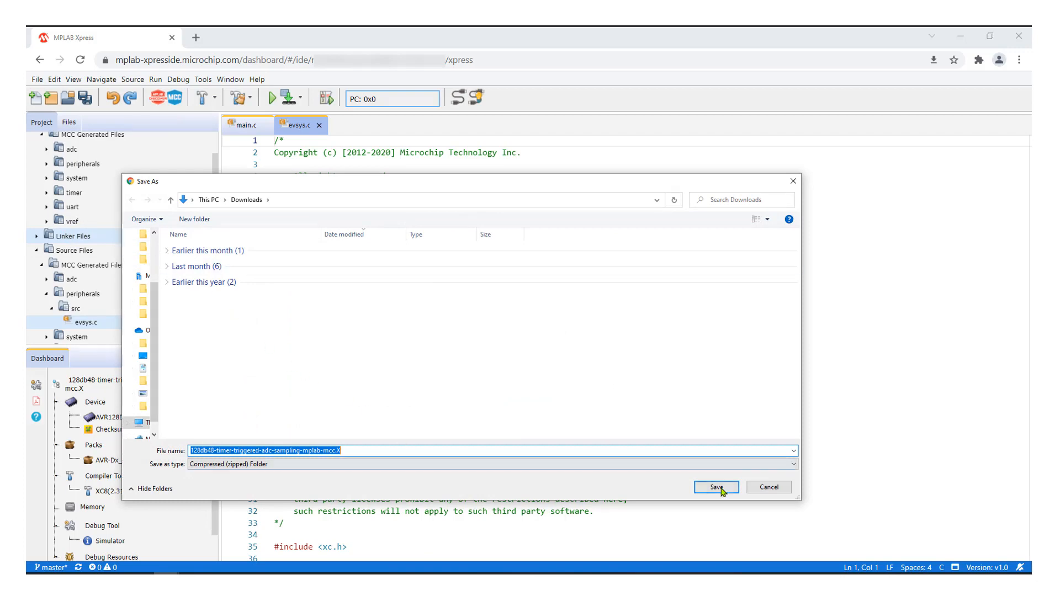
click(715, 488)
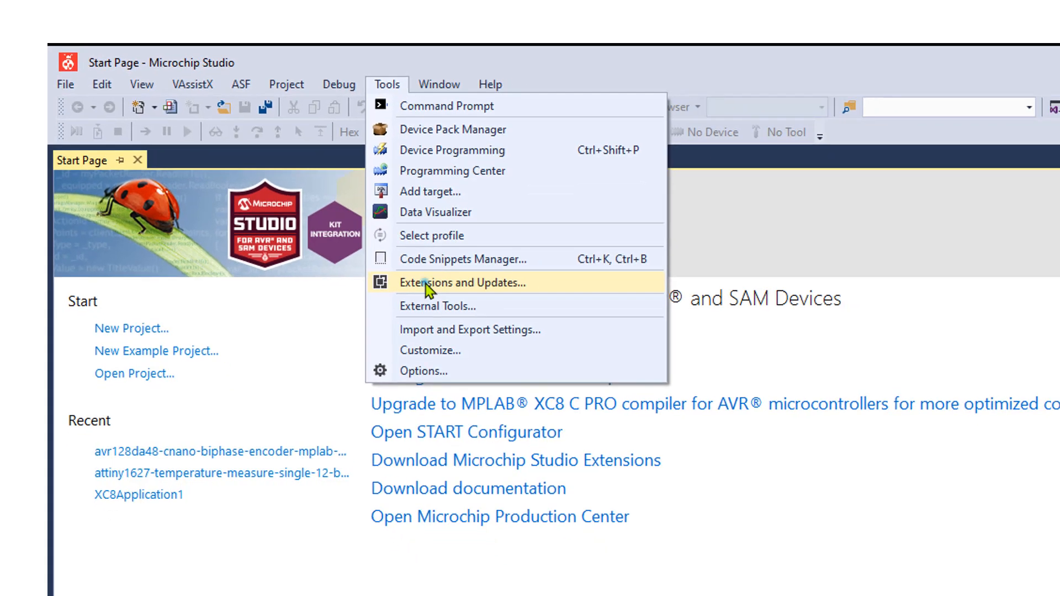
- Search the installed extensions for 'configurator' to confirm Configurator Importer is present
click(463, 283)
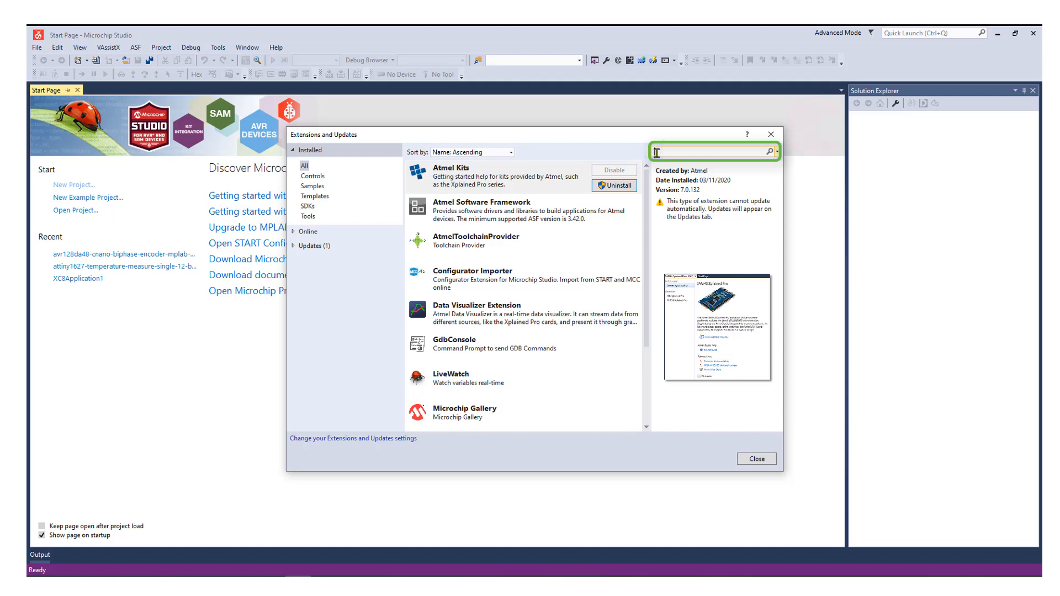
text(configurator)
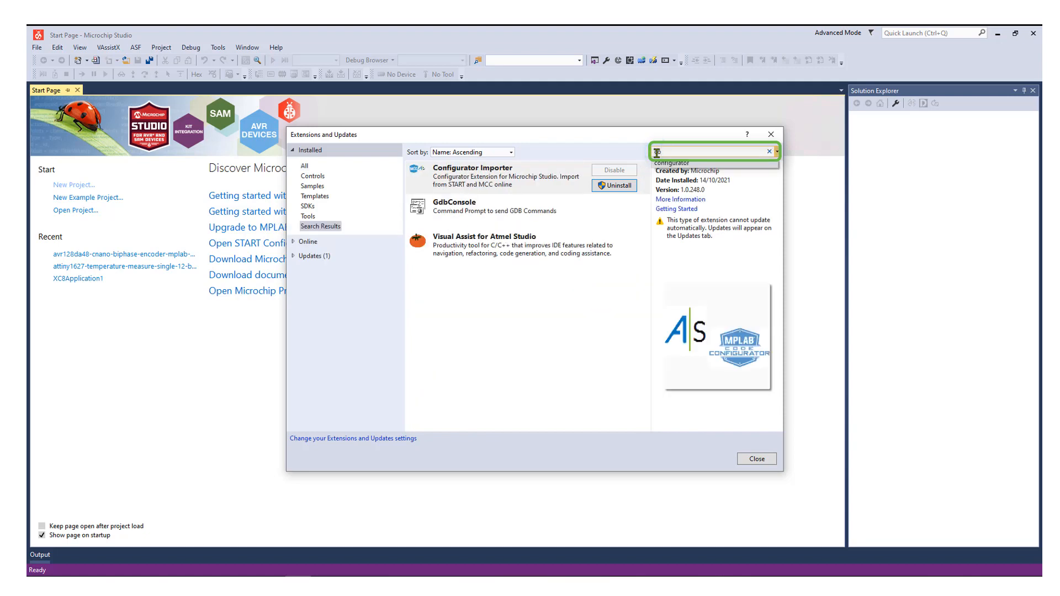
text(co)
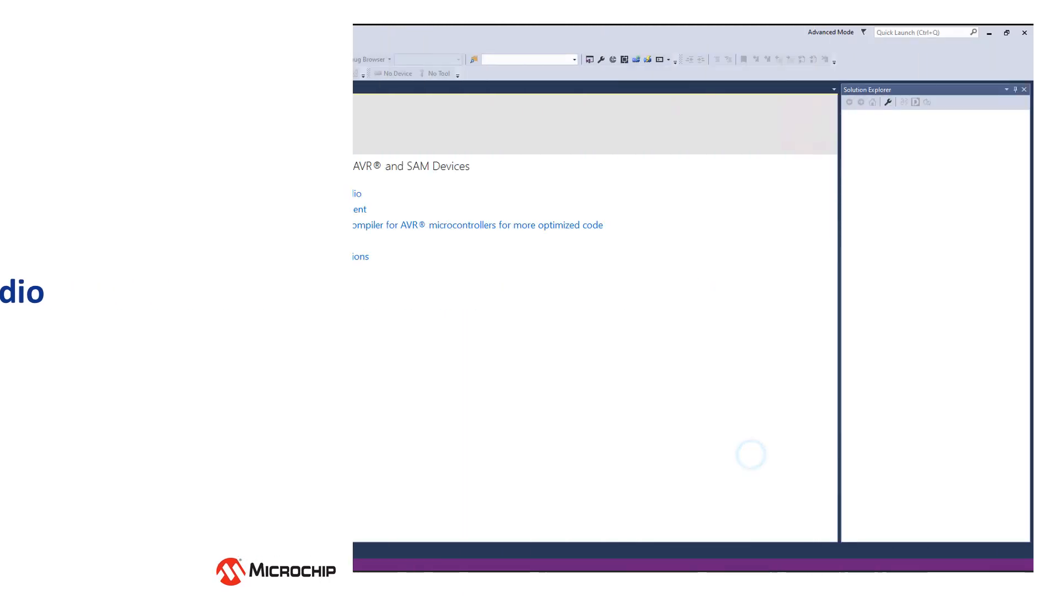
- Start an MPLAB Xpress Project import and select the downloaded MCC export zip as its source
click(71, 88)
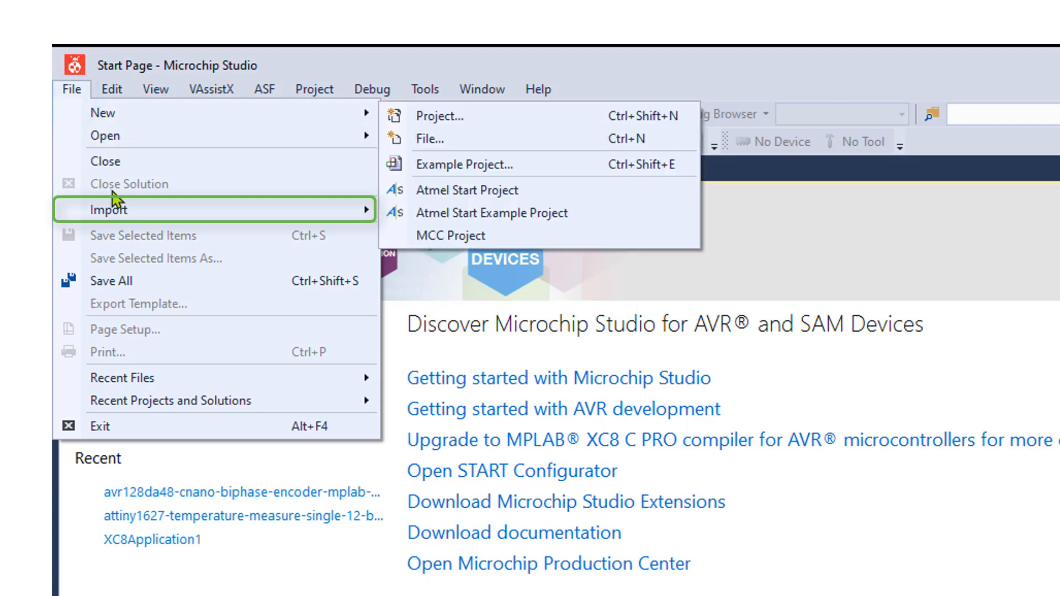
click(108, 209)
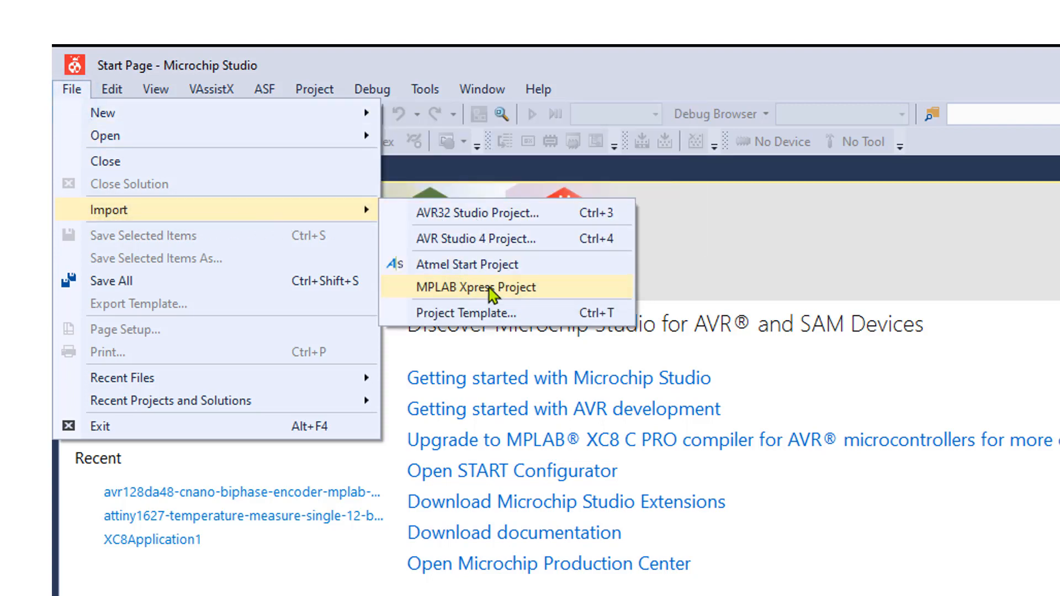
click(477, 287)
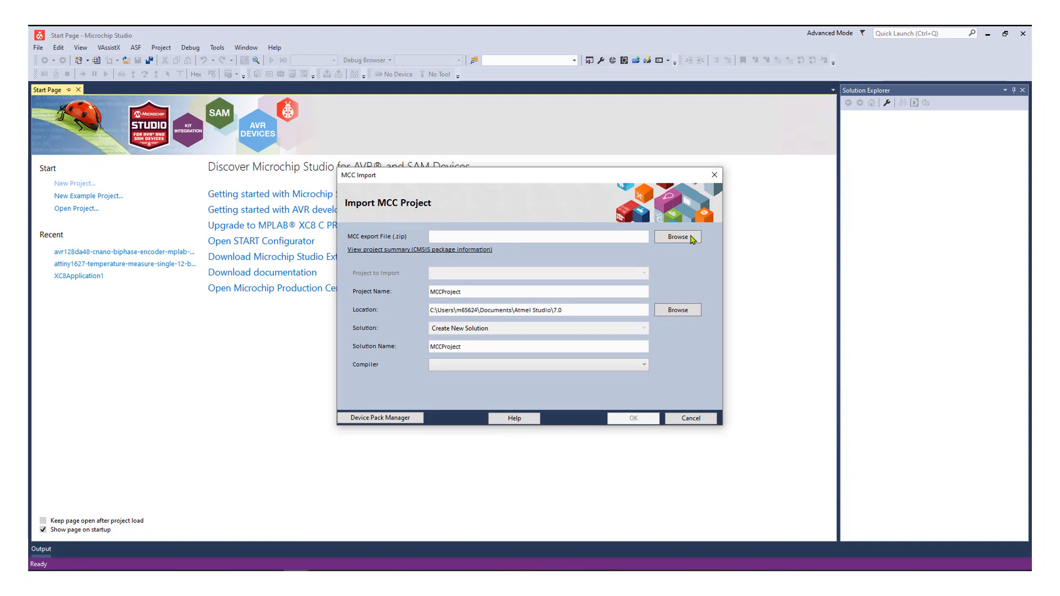
click(677, 236)
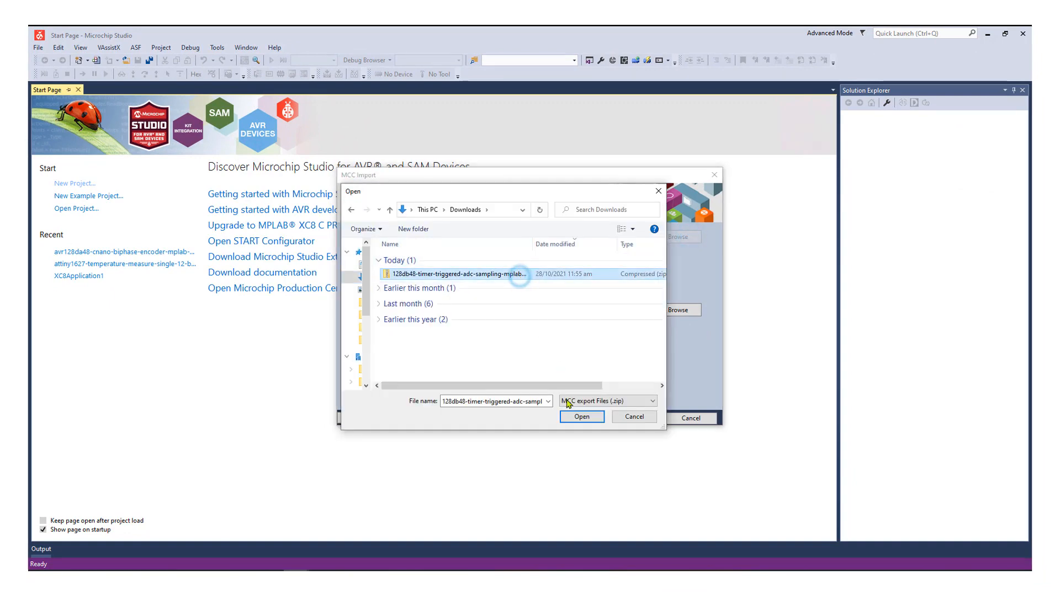
click(581, 416)
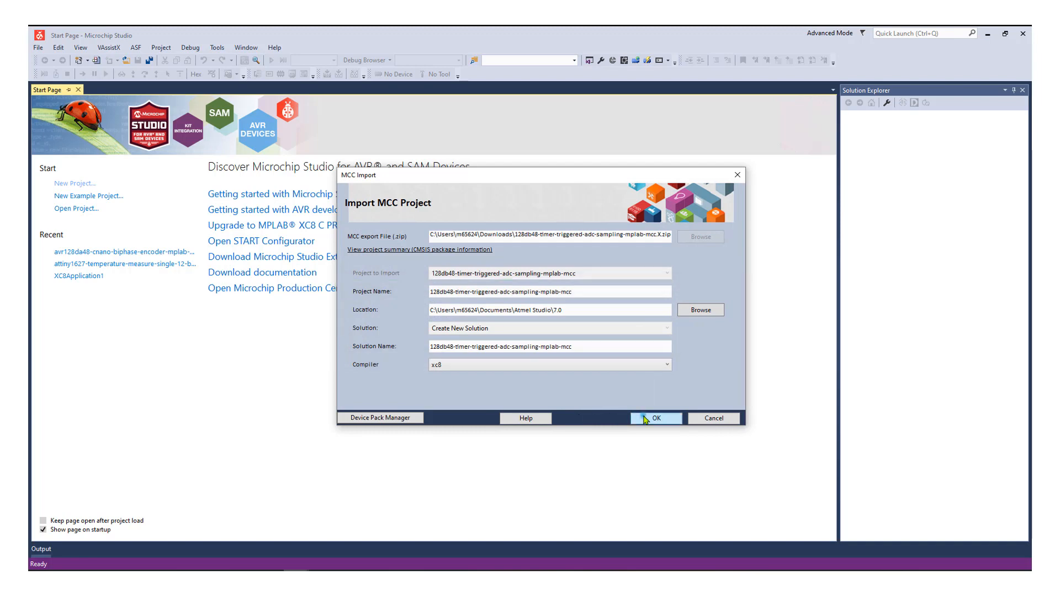
- Create project 128db48-timer-triggered-adc-sampling-mplab-mcc, dismiss the pack warning and view main.c
click(655, 418)
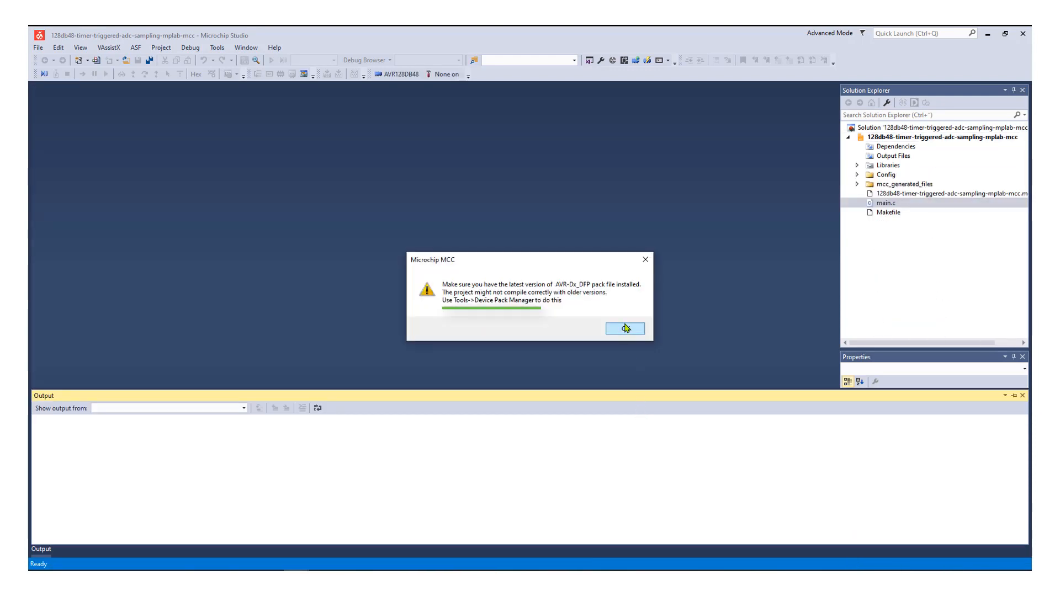
click(625, 329)
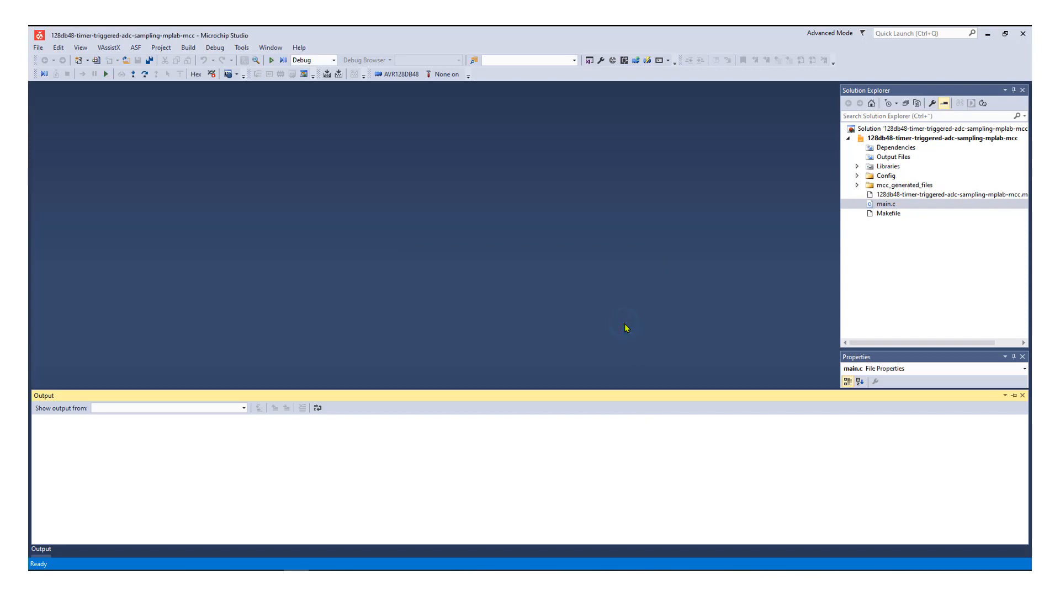
mouse_move(886, 204)
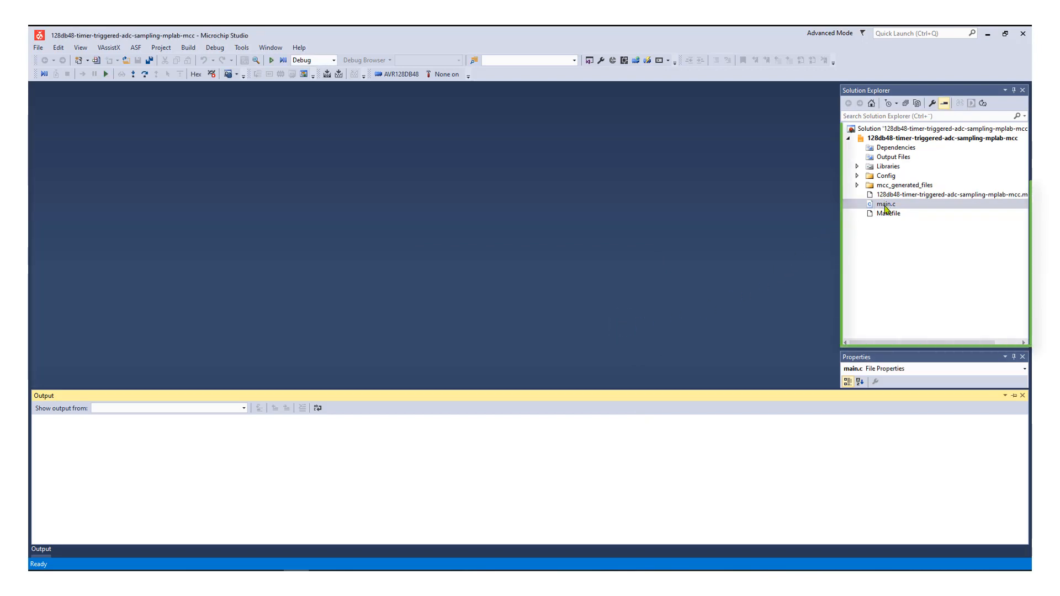
double_click(886, 204)
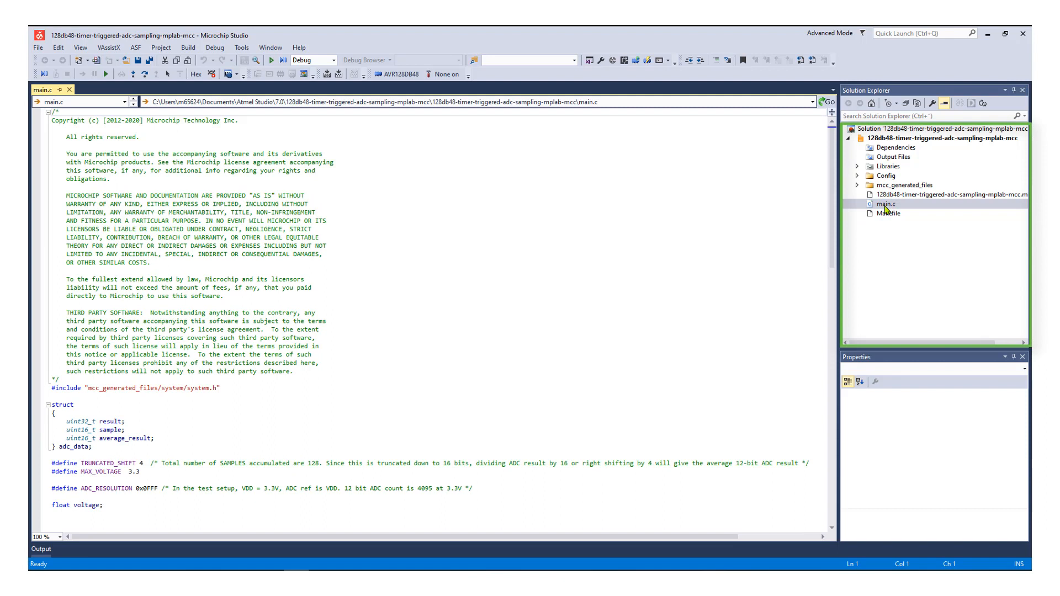
- Look over the imported main.c, then return to the original project in the MPLAB Xpress tab
click(857, 184)
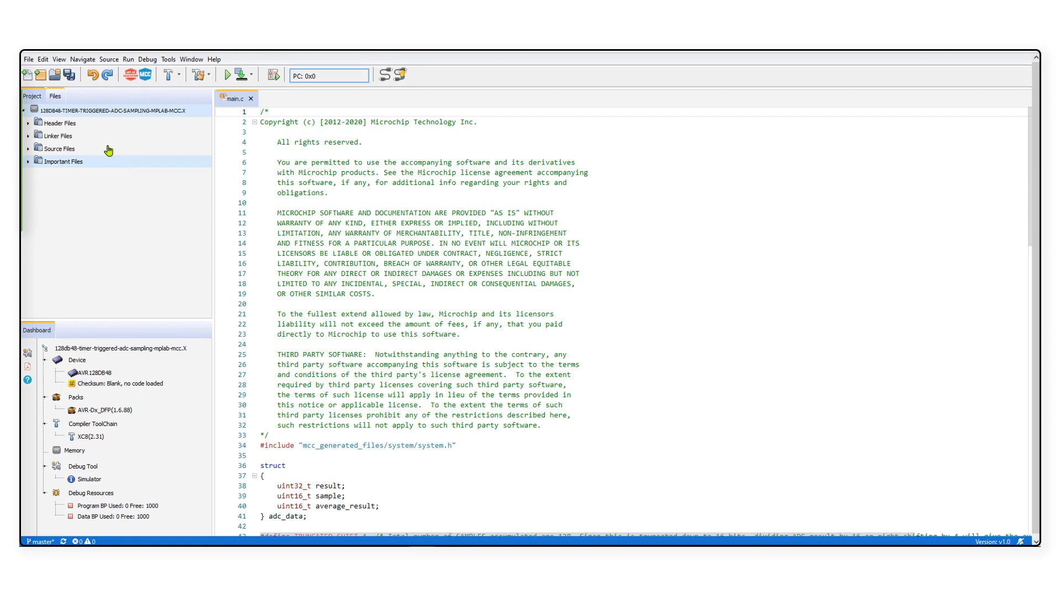
- Expand the Source and MCC Generated driver folders, then launch MPLAB Code Configurator
click(27, 148)
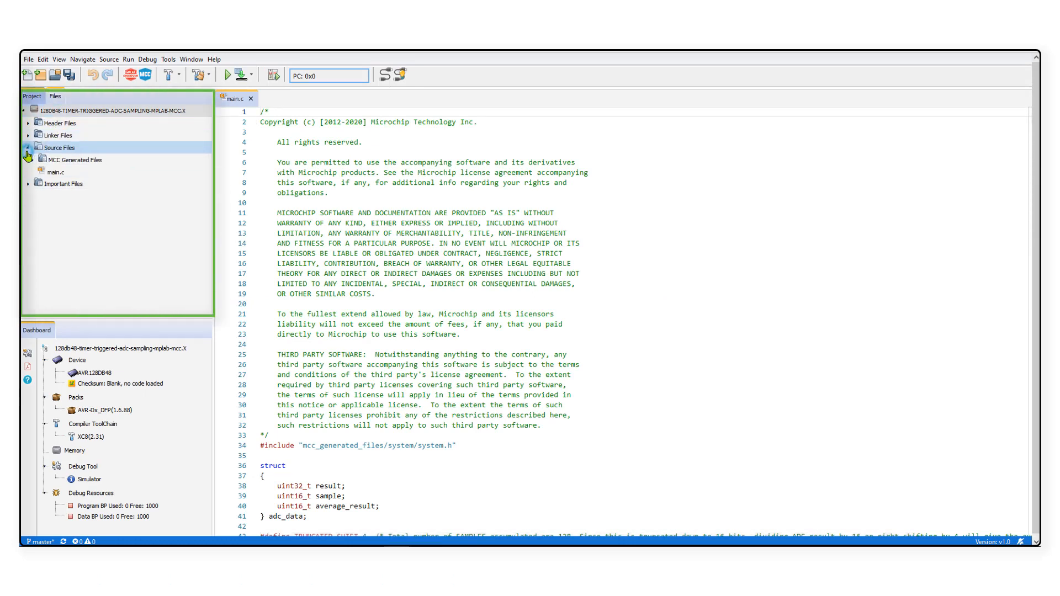
click(29, 159)
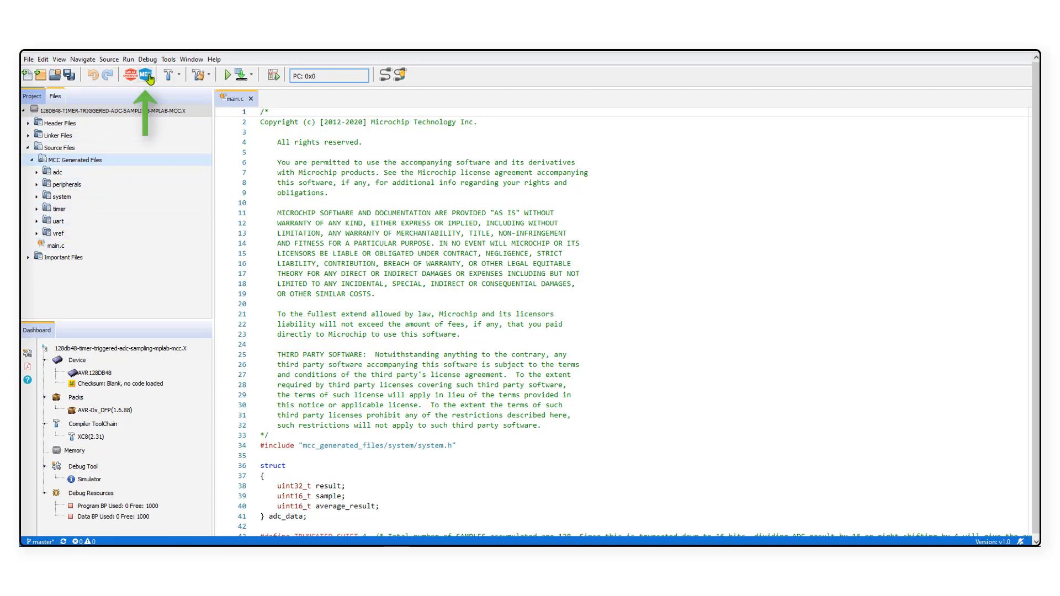
click(139, 74)
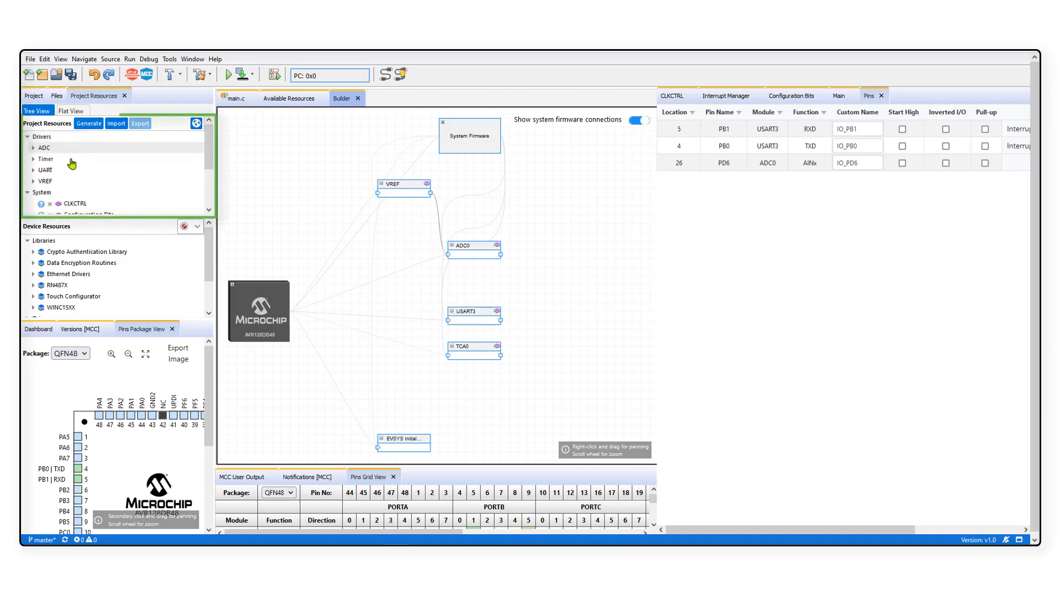
- Add the MVIO device resource as a project driver and generate the updated code
scroll(down, 3)
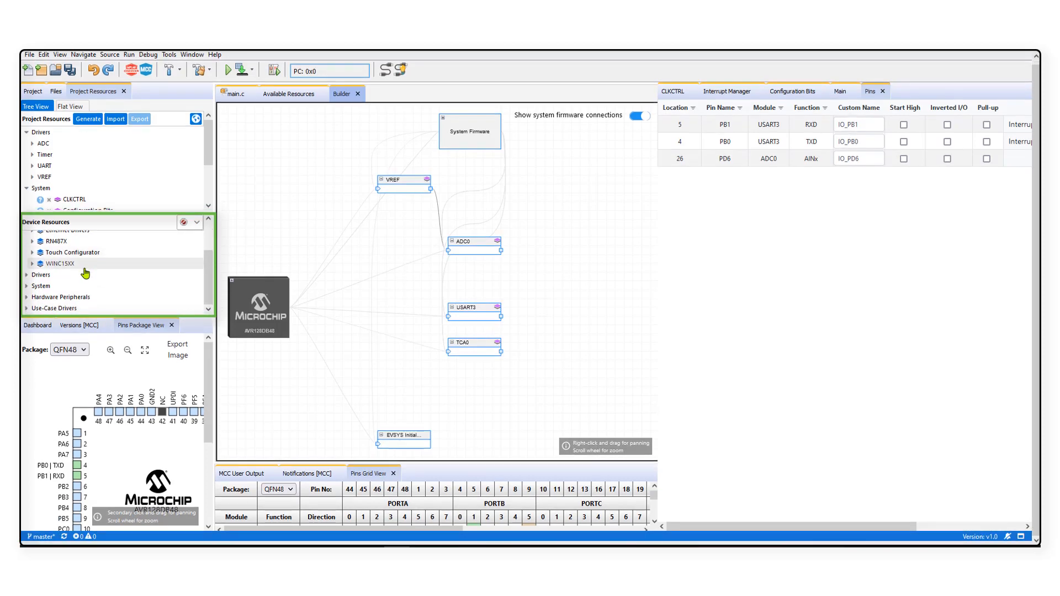
mouse_move(41, 275)
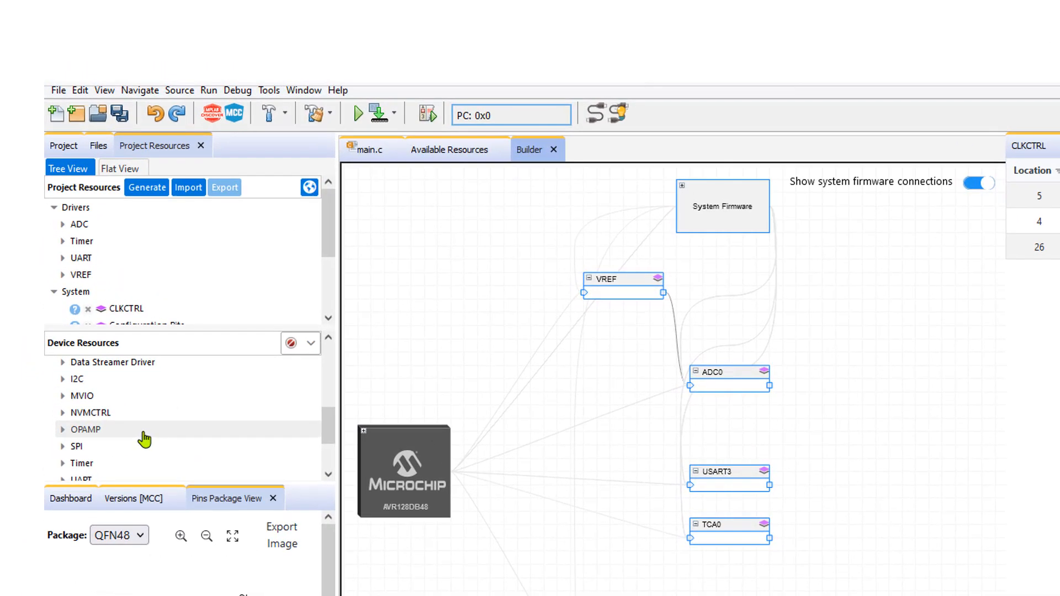
click(63, 395)
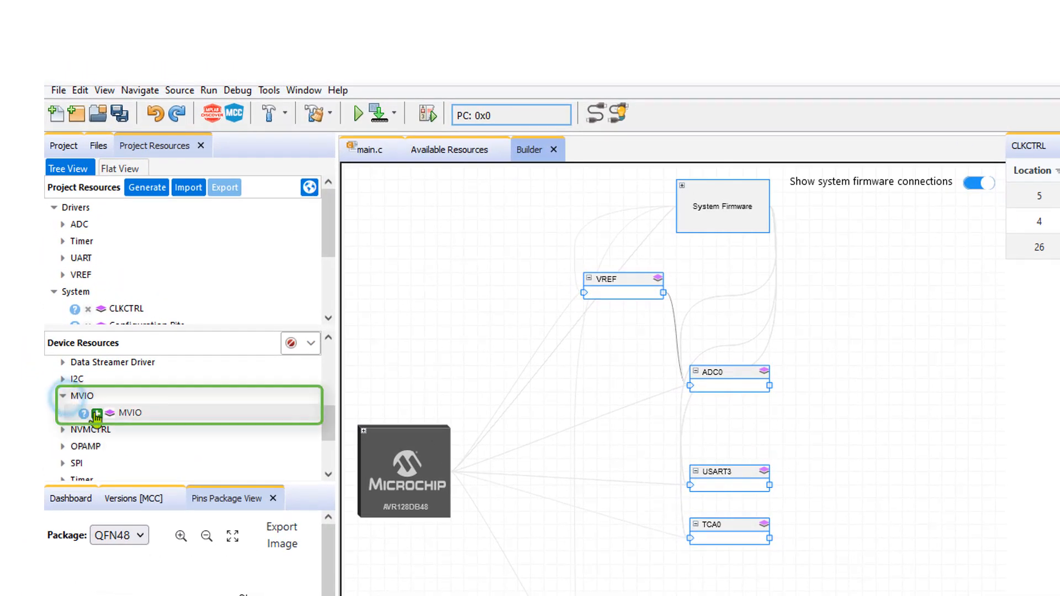
mouse_move(97, 413)
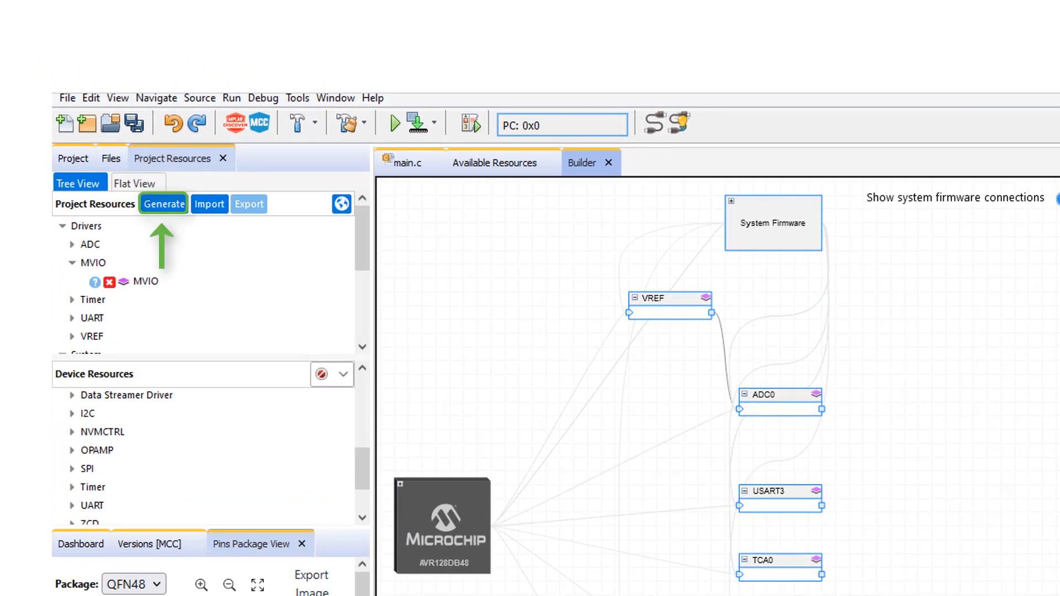
click(163, 203)
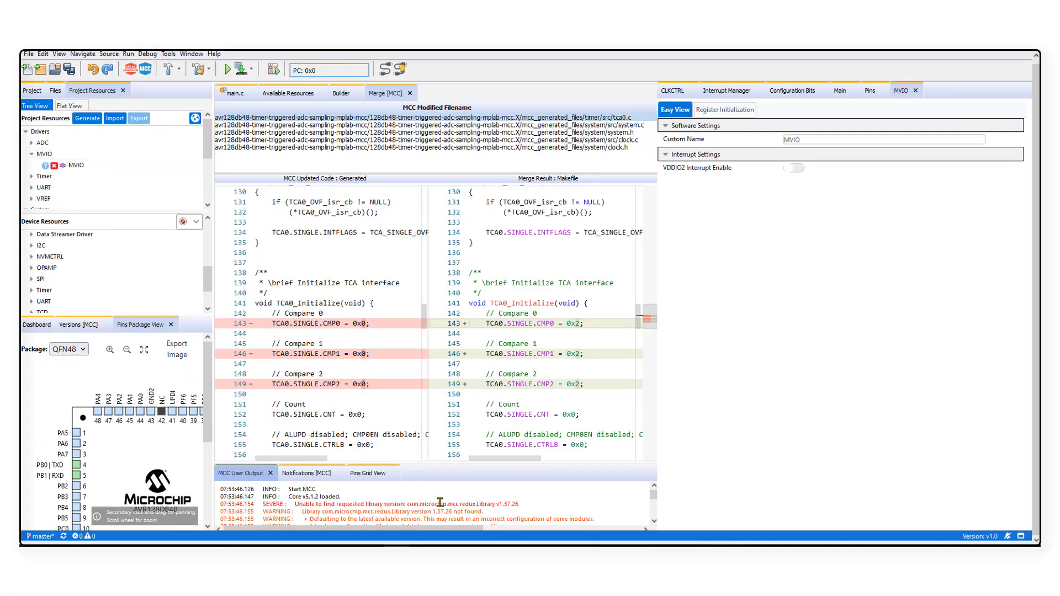
- Inspect the regenerated clock.c diff in the Merge list, then close the merge view with Yes
click(871, 91)
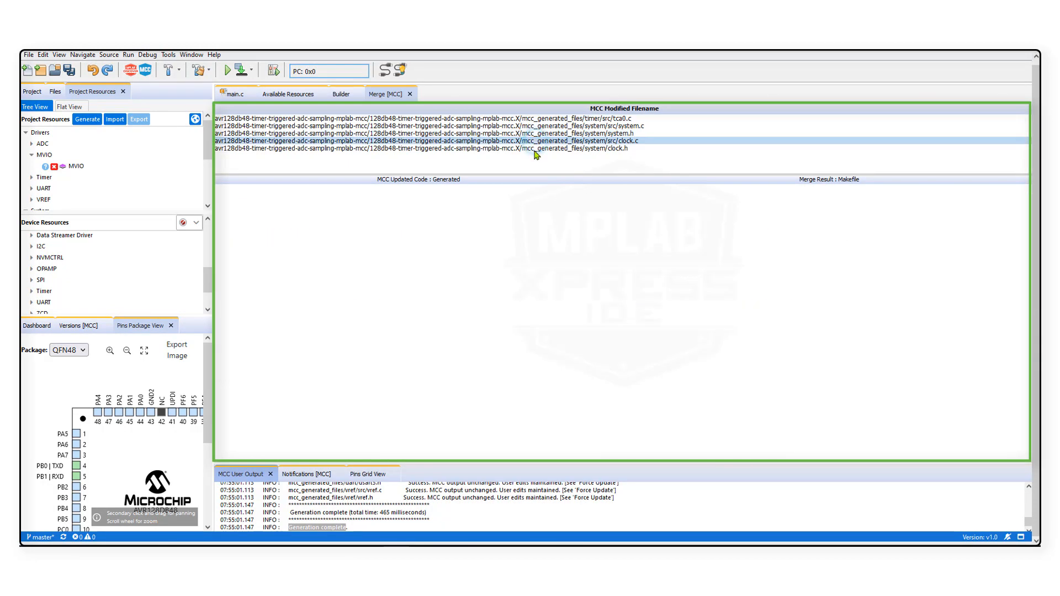
click(426, 147)
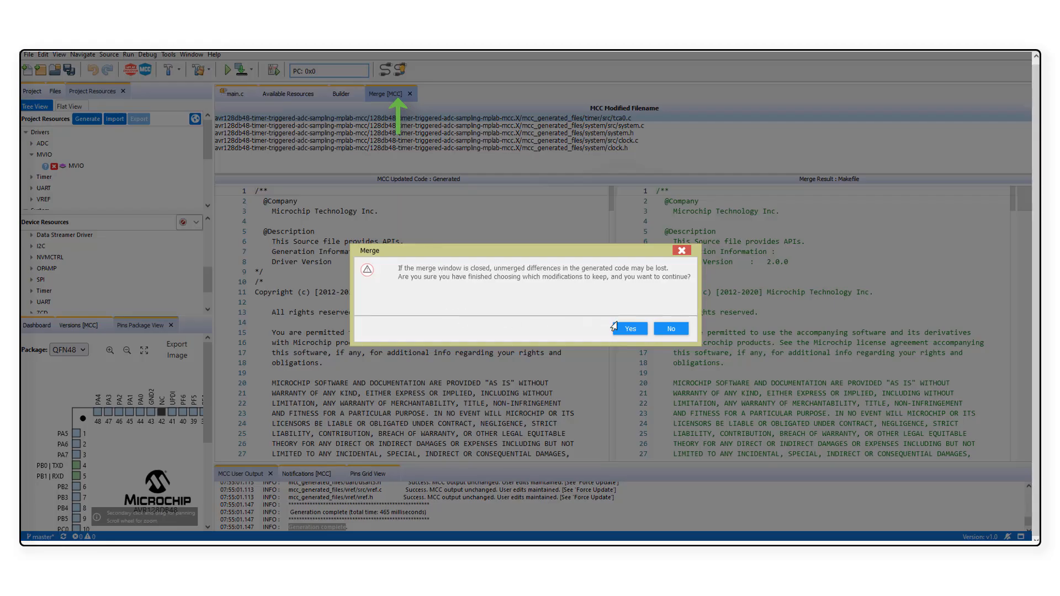
click(628, 329)
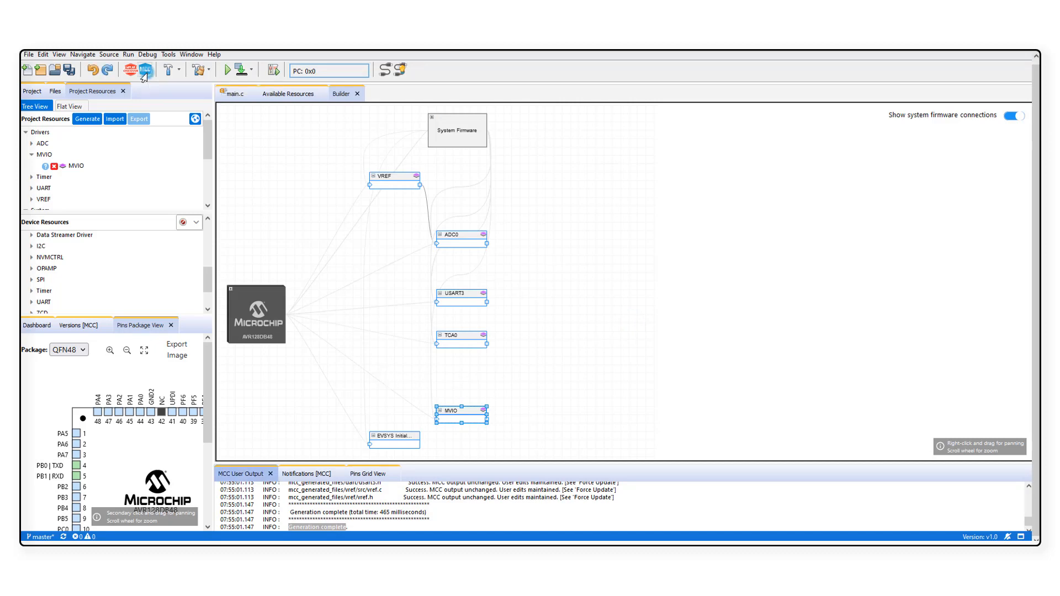
- Close MCC and load mcc_generated_files > mvio > src > mvio.c into the editor
click(145, 70)
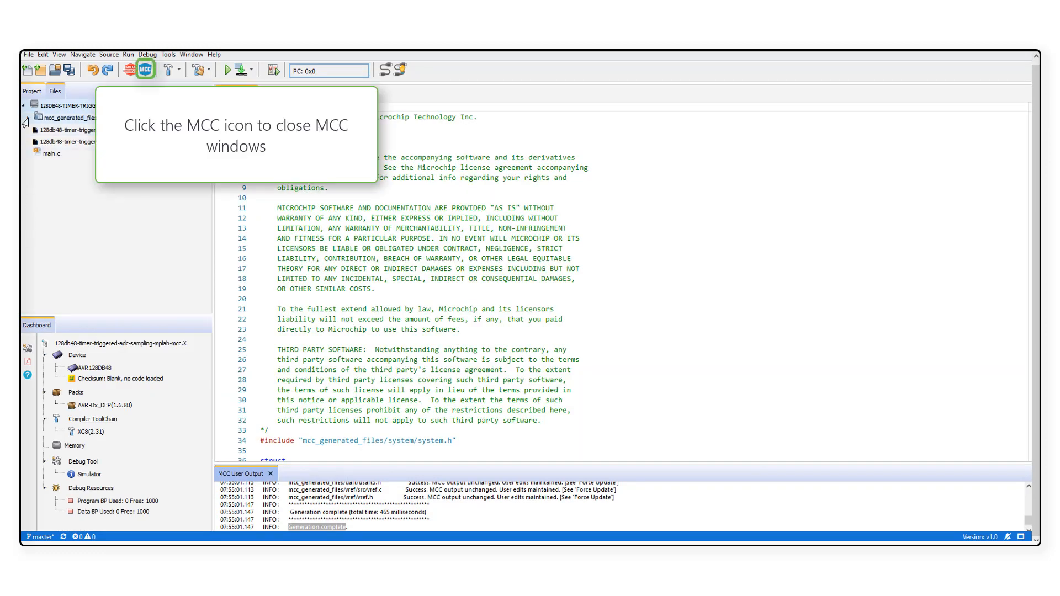
click(146, 70)
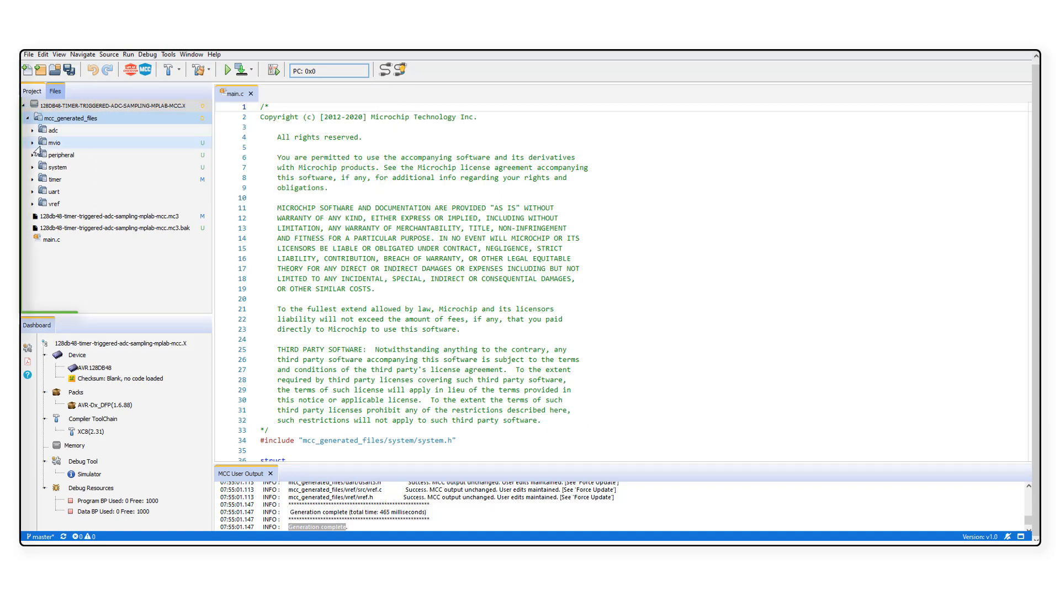
click(32, 143)
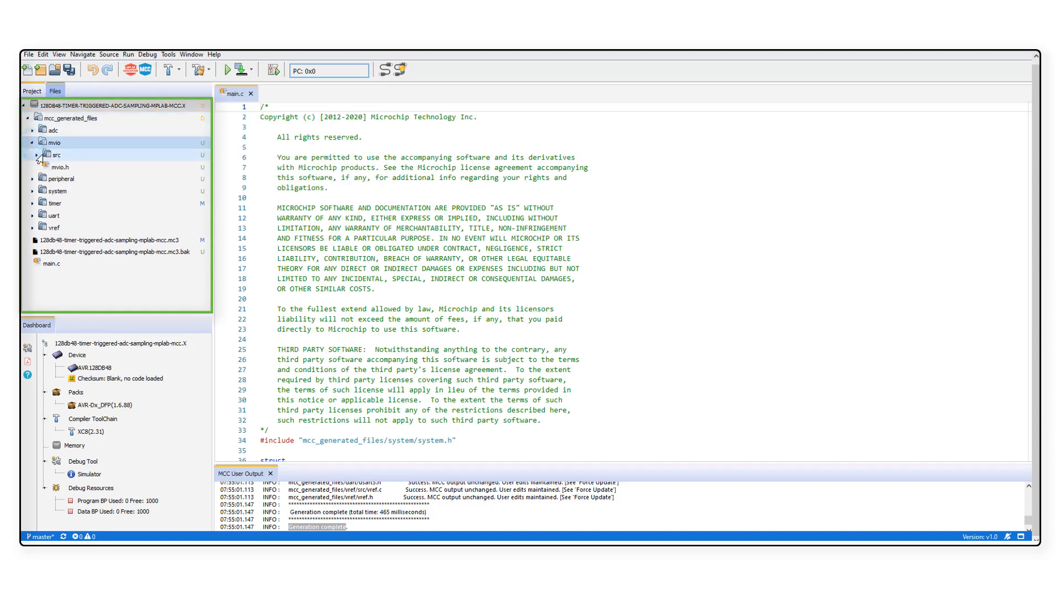
click(40, 155)
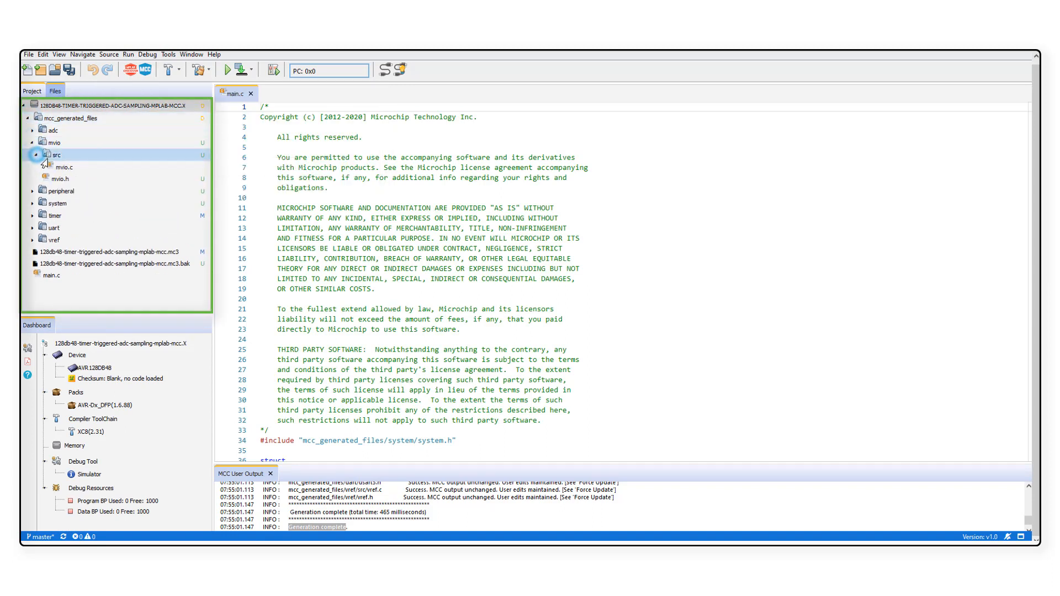
click(60, 167)
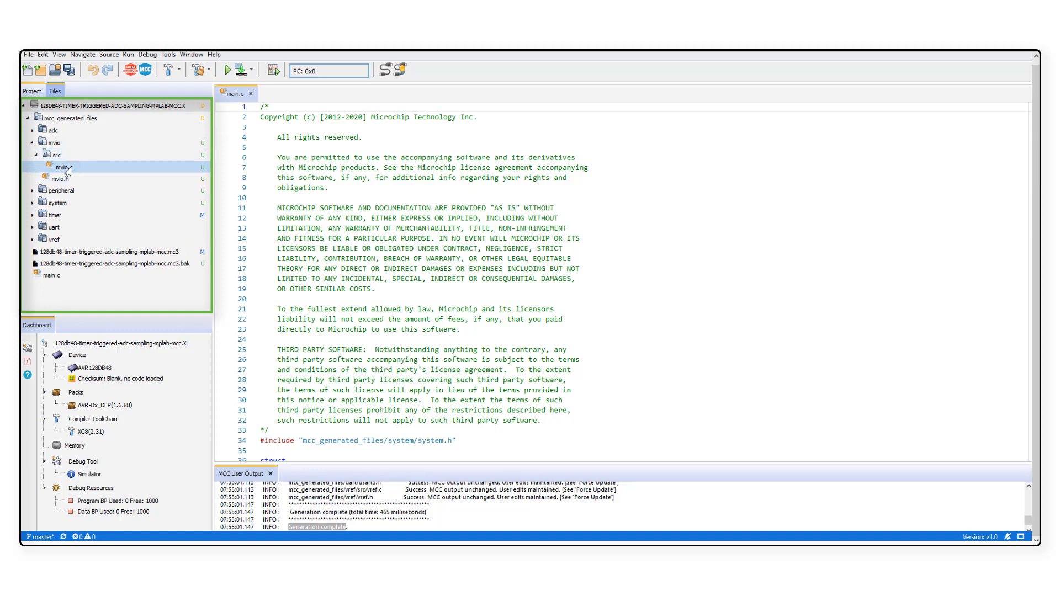
double_click(59, 167)
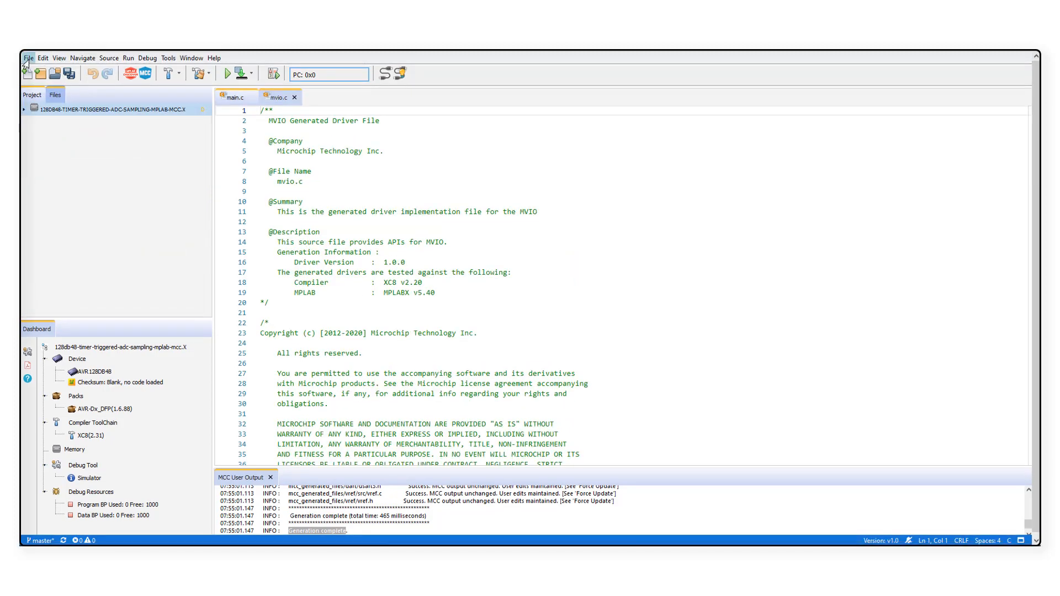
- Export the project via File > Export and save the zip archive to the computer
click(28, 57)
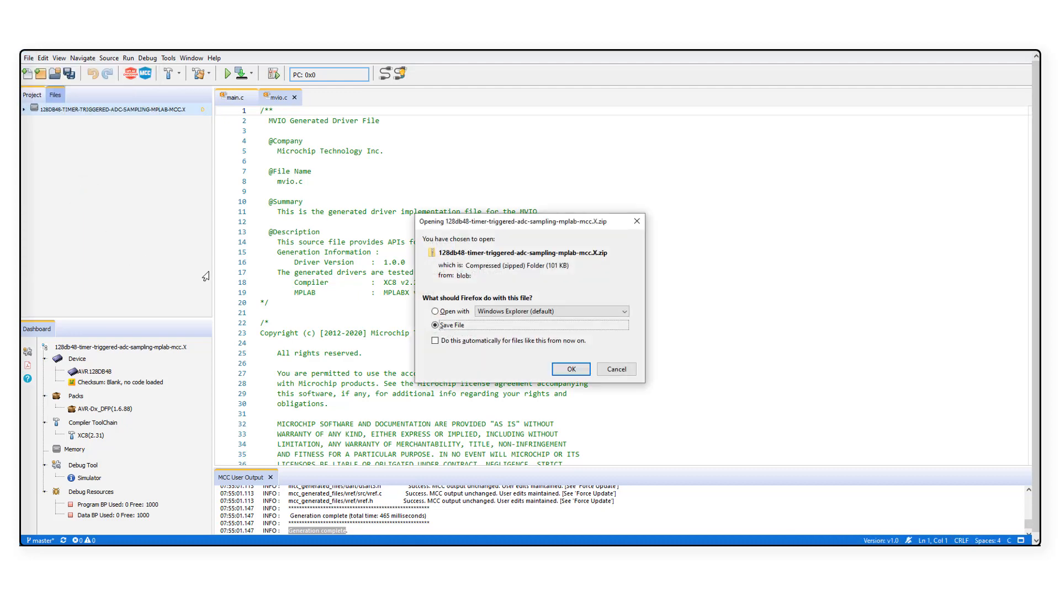
click(570, 369)
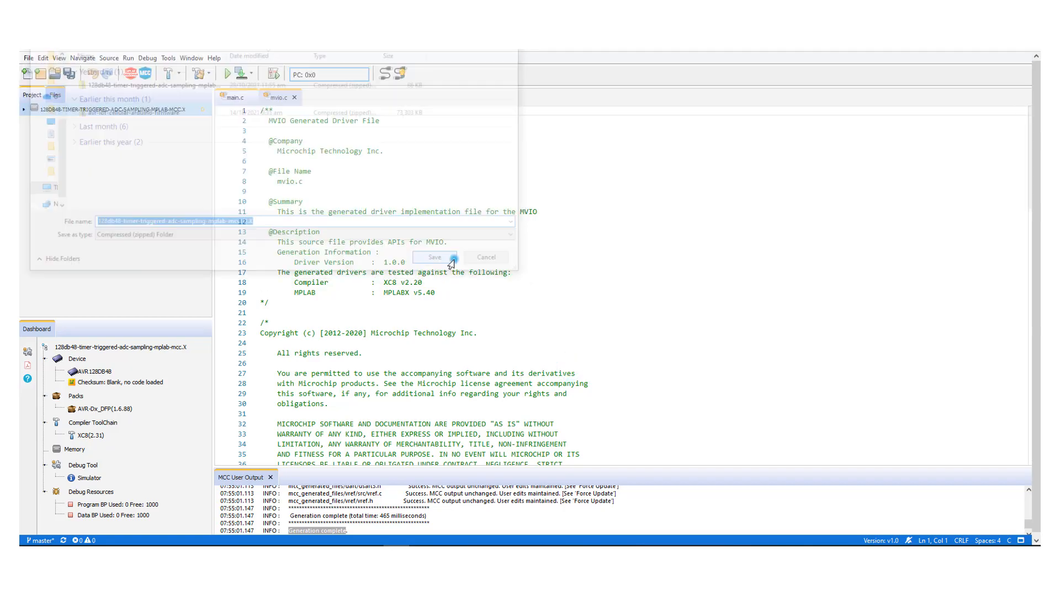
click(434, 257)
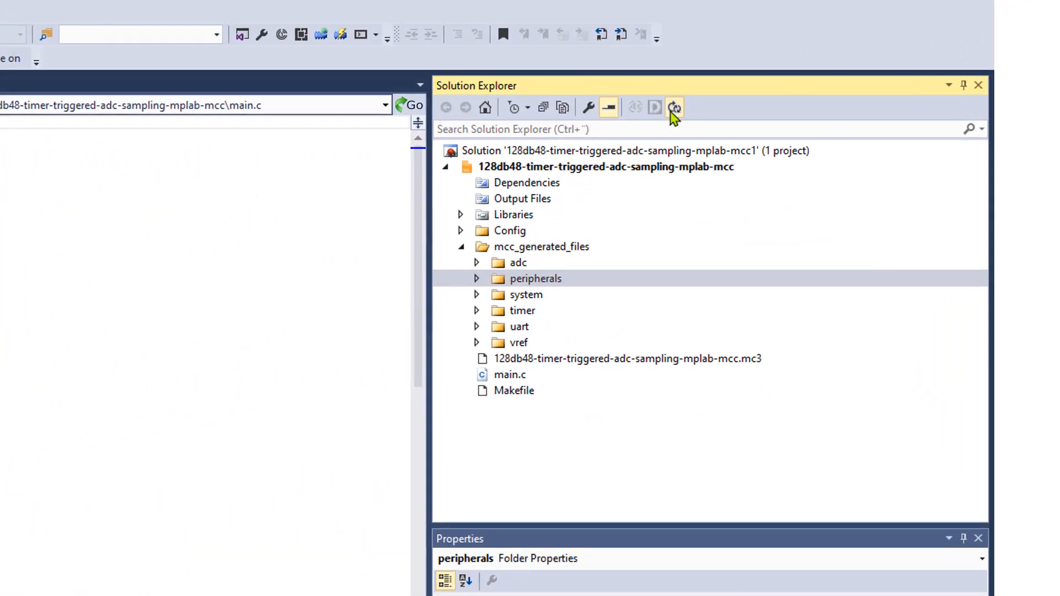
mouse_move(673, 109)
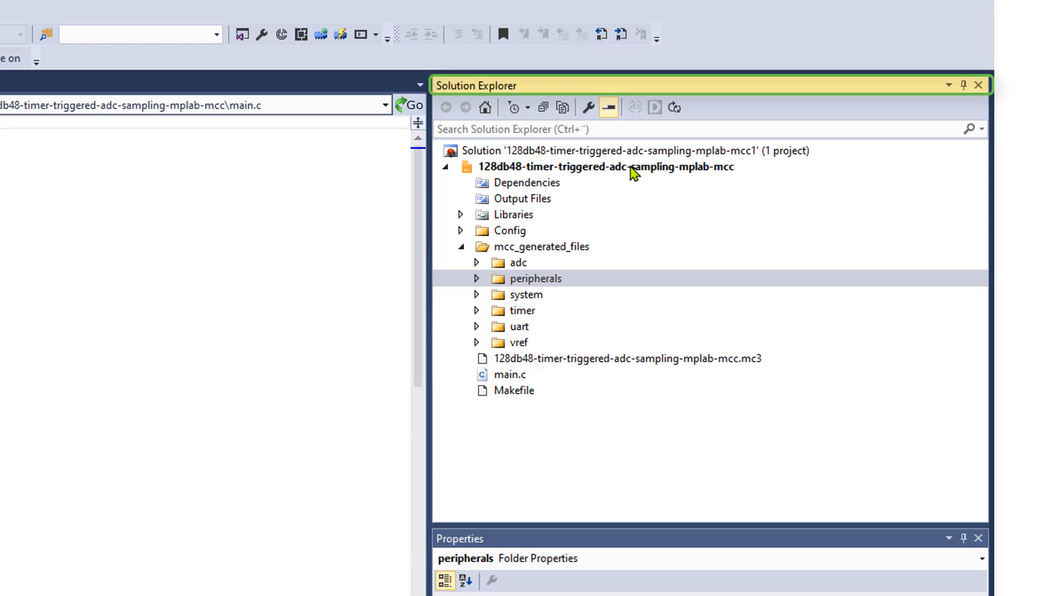
- Choose Update Project from exported file on the project in Solution Explorer
right_click(605, 167)
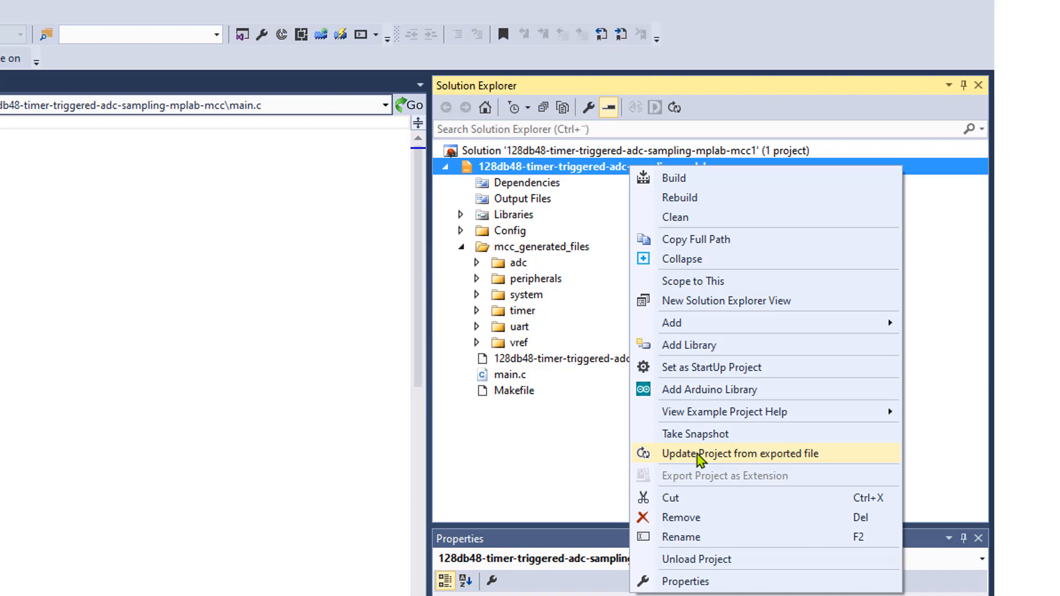
mouse_move(628, 233)
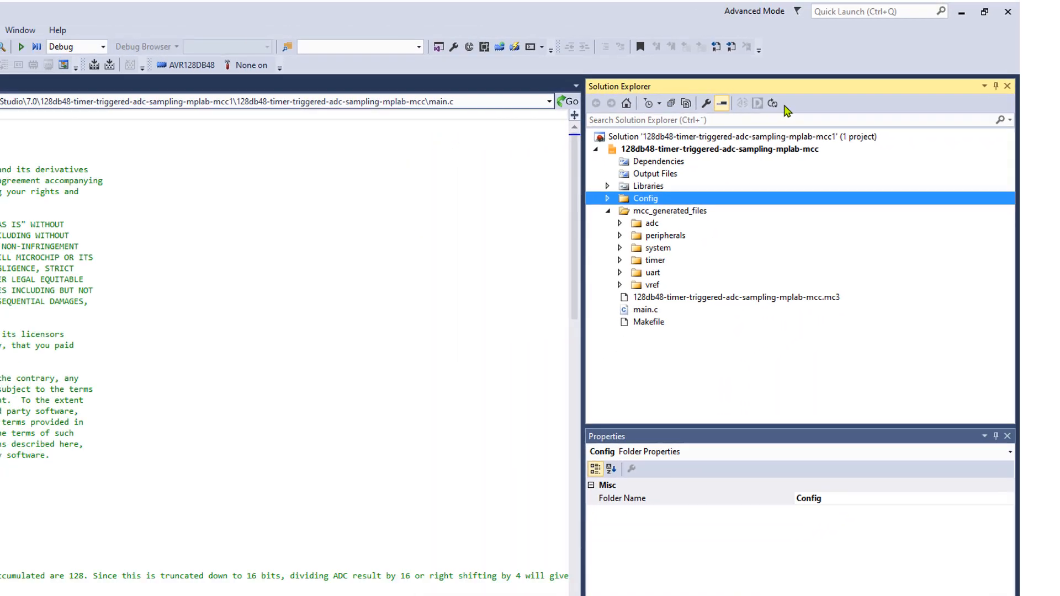
click(841, 101)
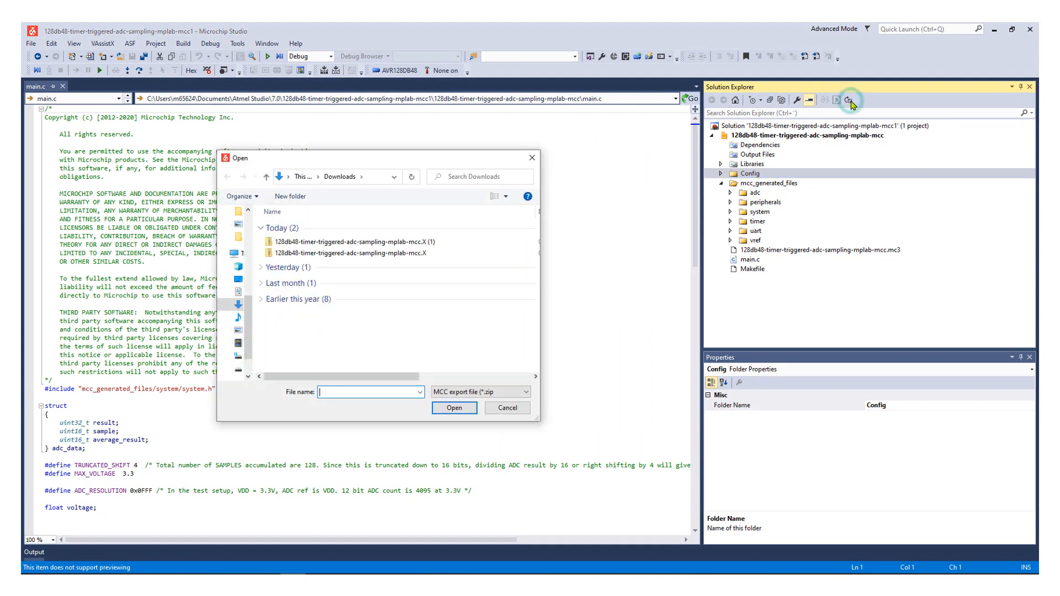
mouse_move(383, 231)
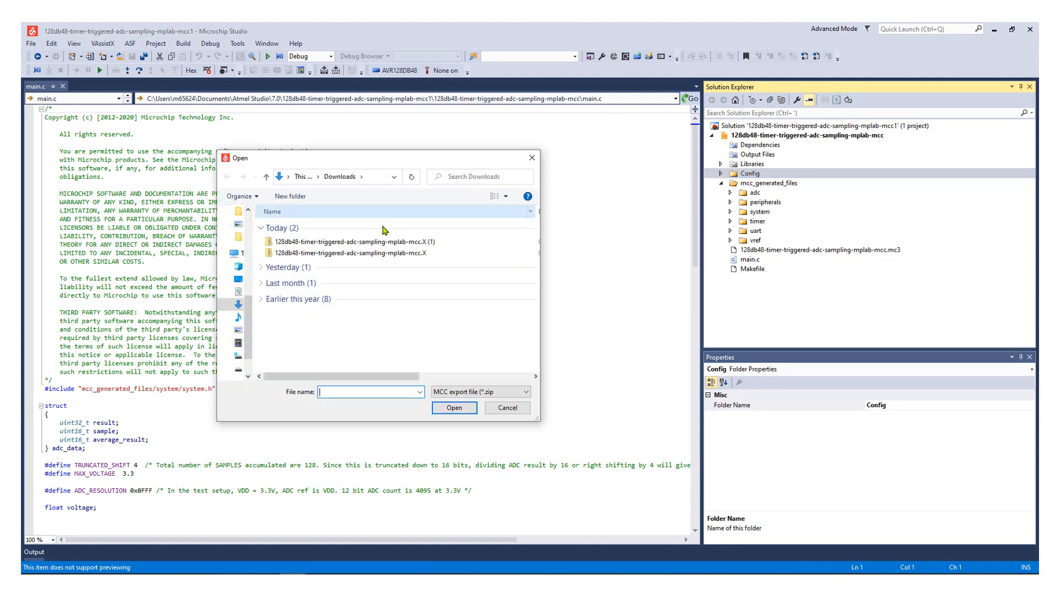
mouse_move(346, 242)
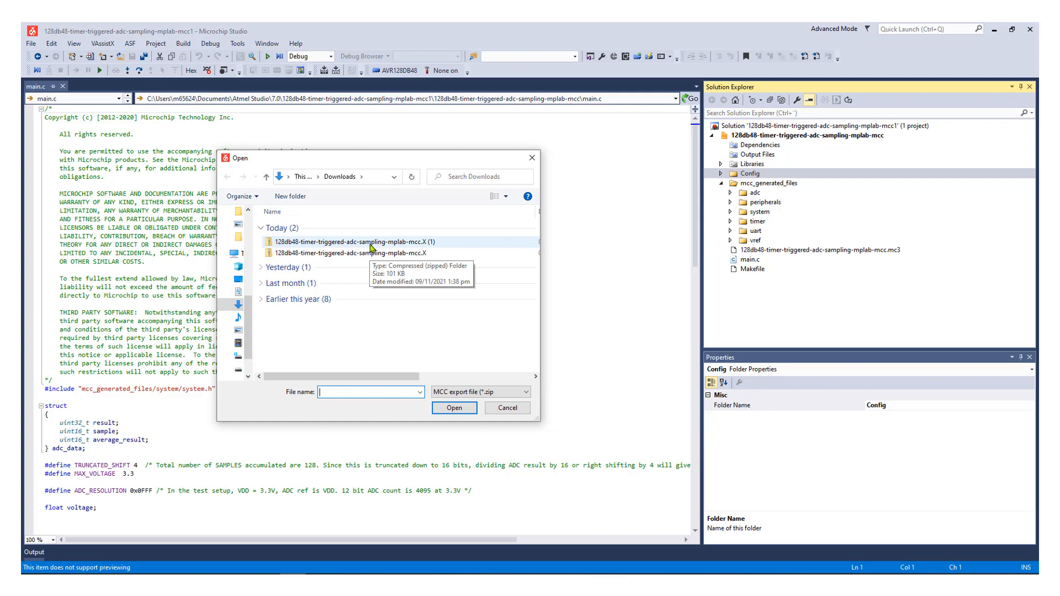
- Load the newest 128db48 export zip to bring up the Project Summary of changes
click(346, 253)
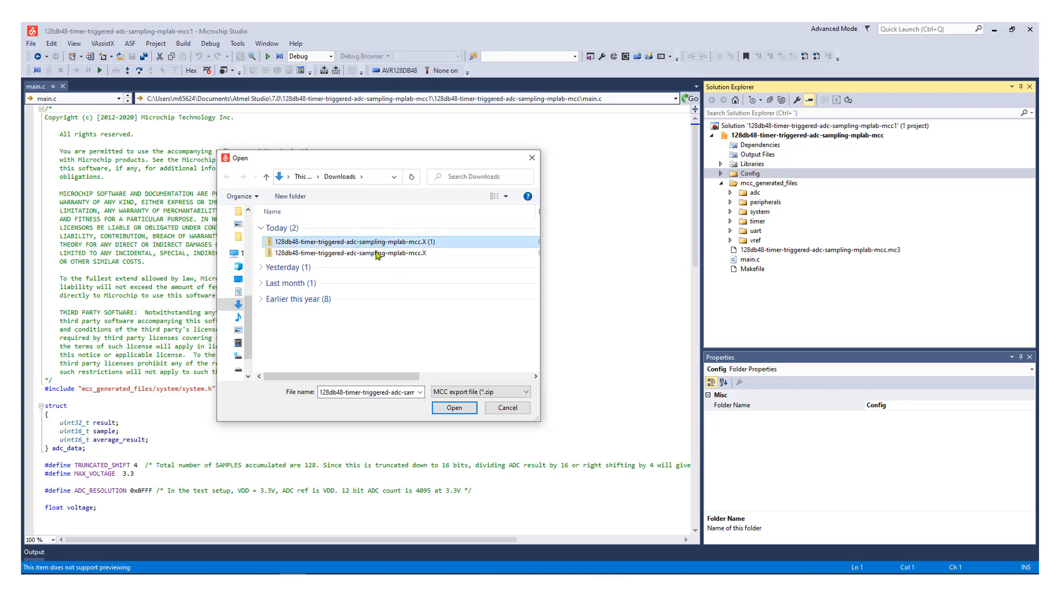
click(454, 408)
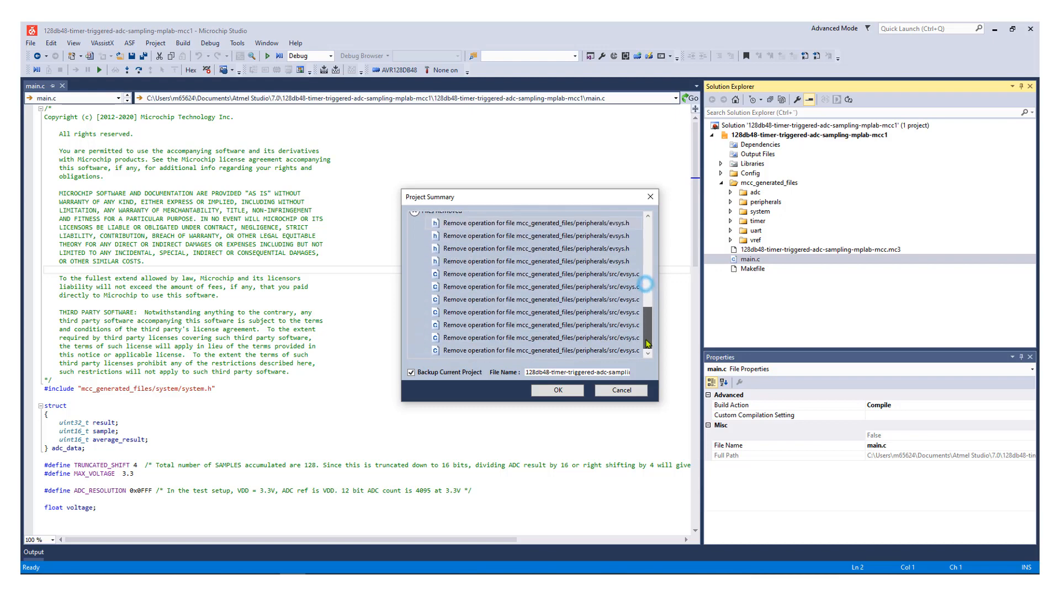
- Accept the Project Summary and pack warning, then reveal the new mvio driver files under mcc_generated_files
click(557, 390)
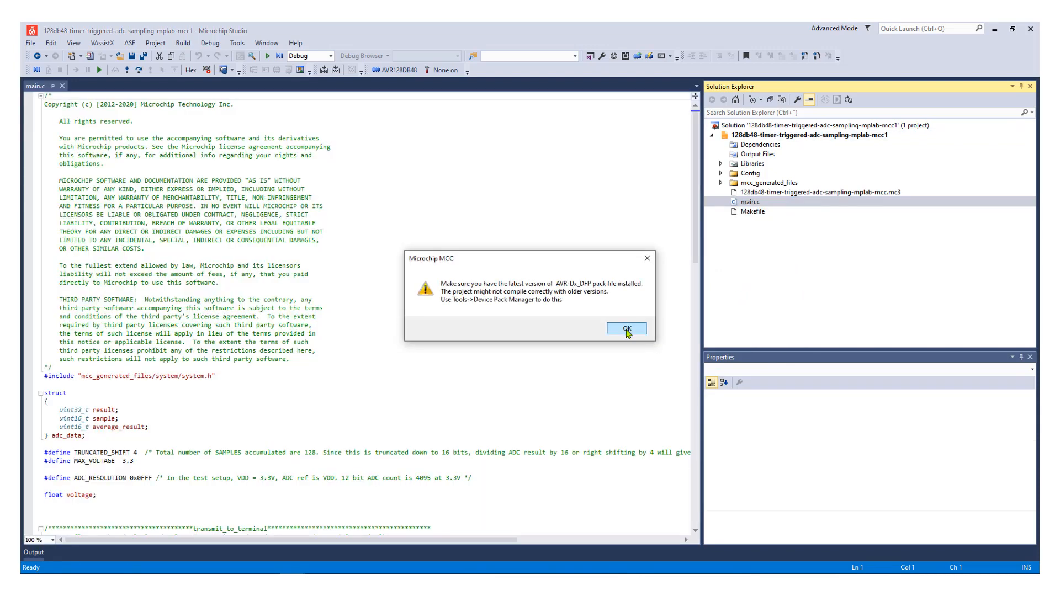
click(625, 329)
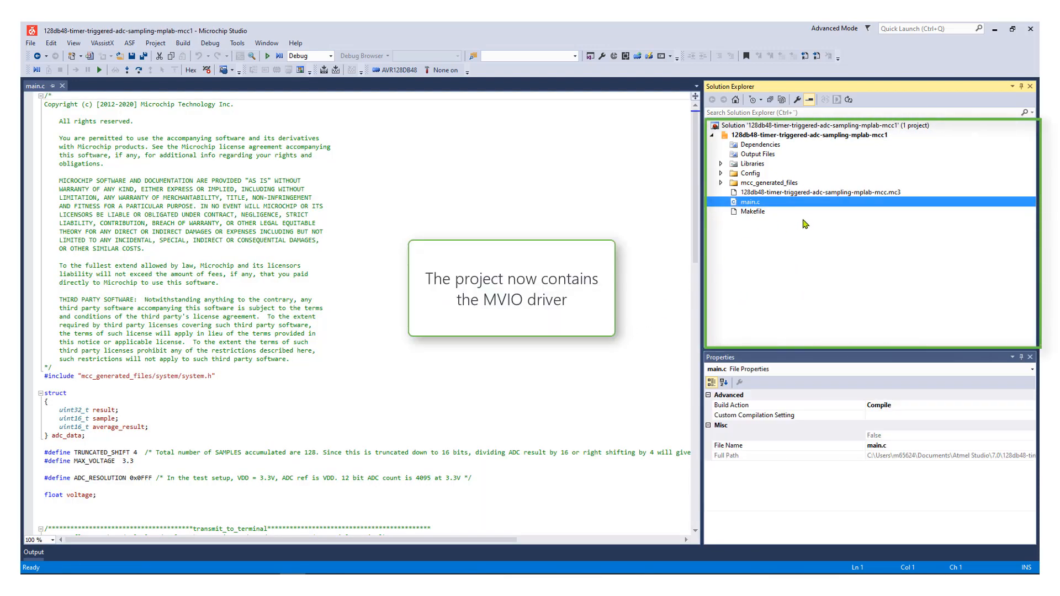
scroll(down, 3)
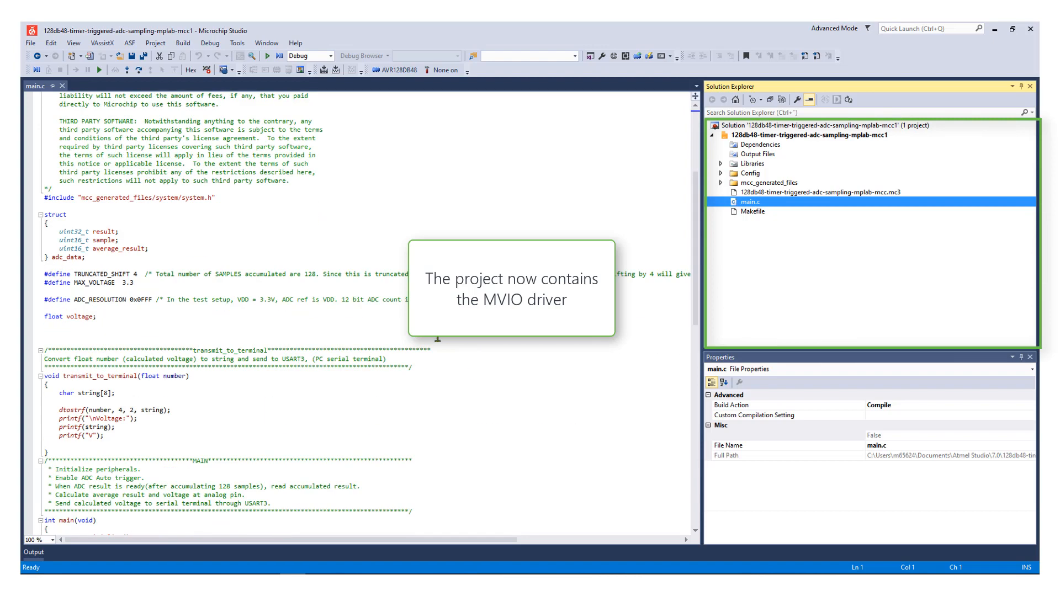
click(721, 182)
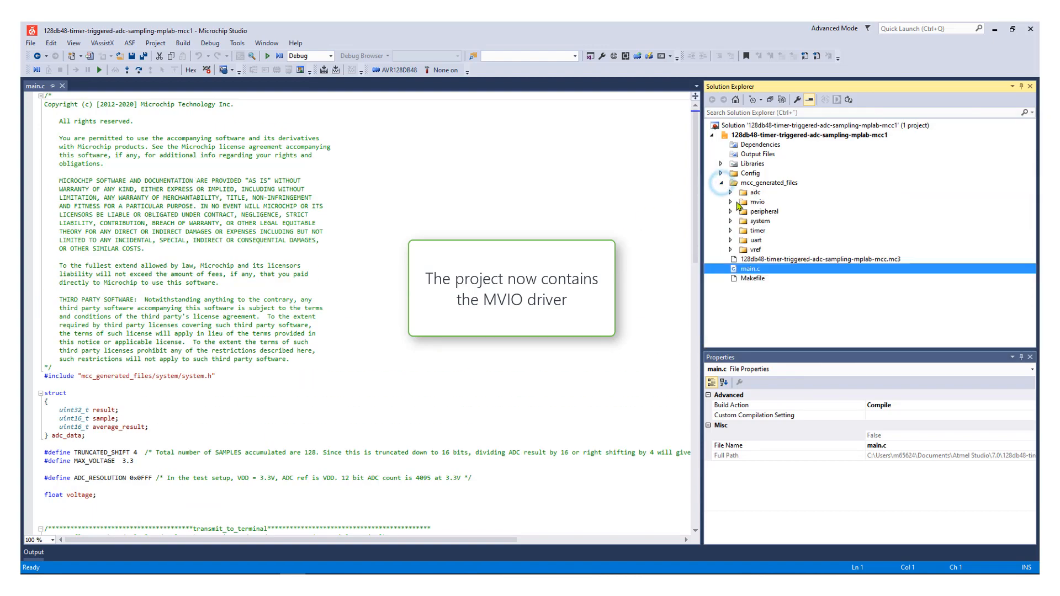
click(731, 201)
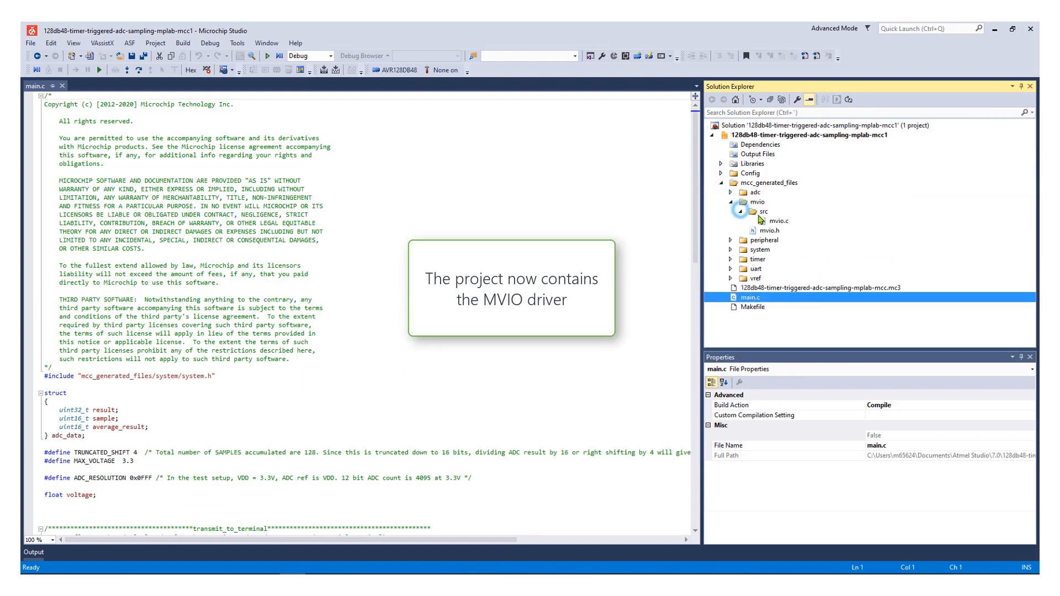
double_click(779, 221)
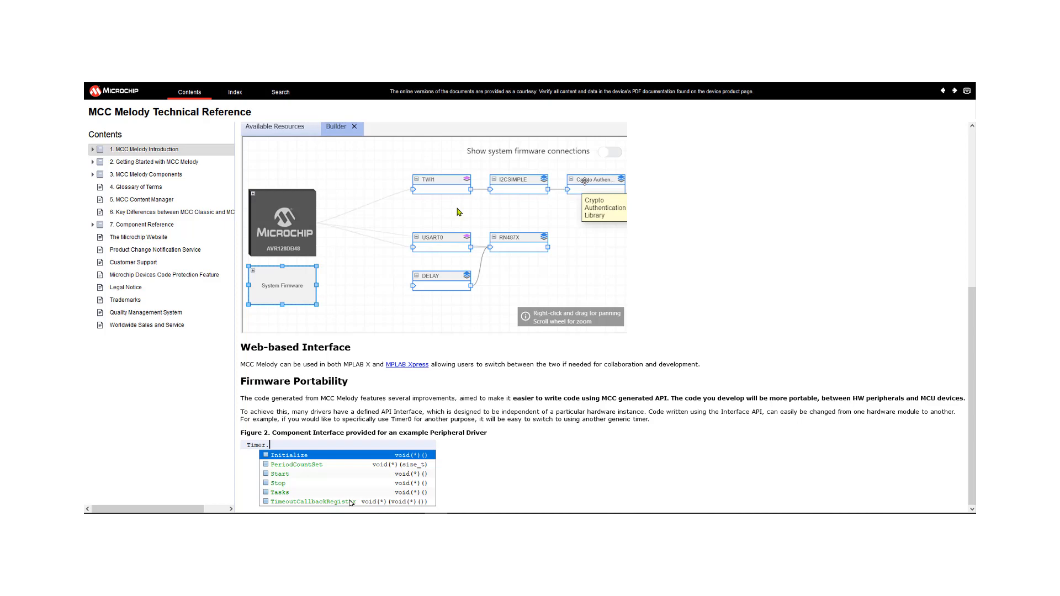
- Return to the Introduction's top and go to chapter 3, MCC Melody Components
scroll(up, 3)
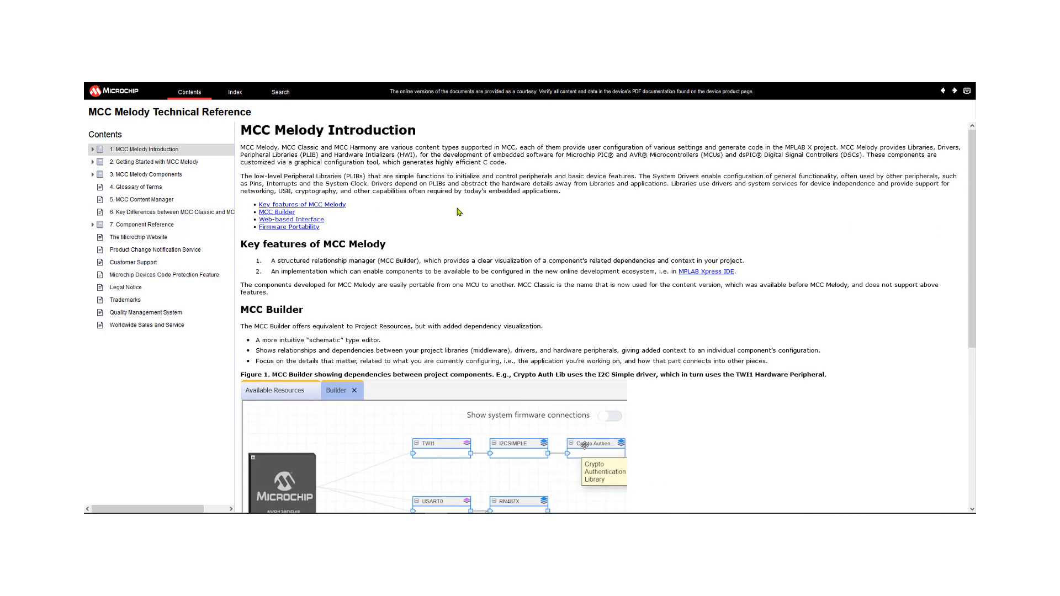
click(146, 175)
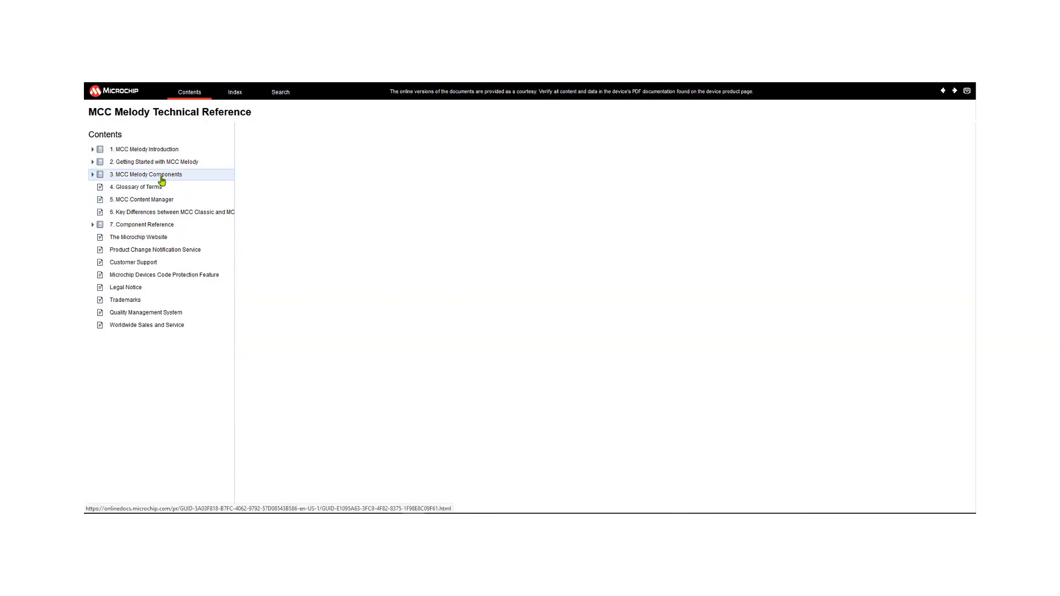